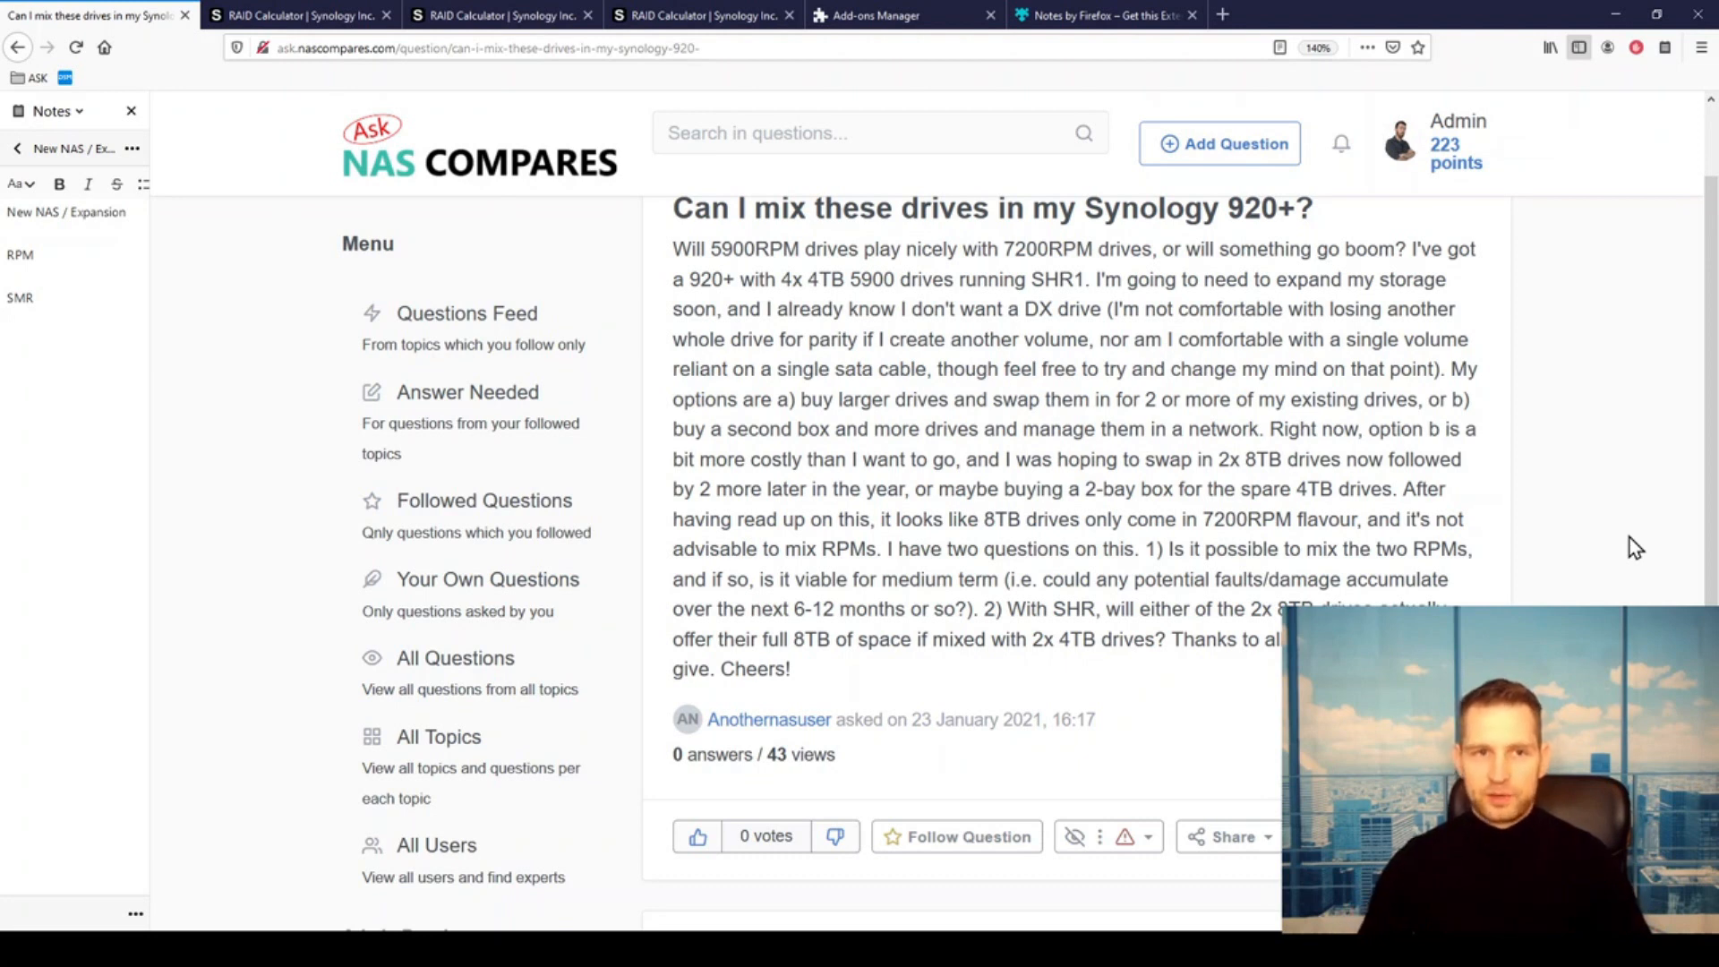
pyautogui.moveTo(1322, 376)
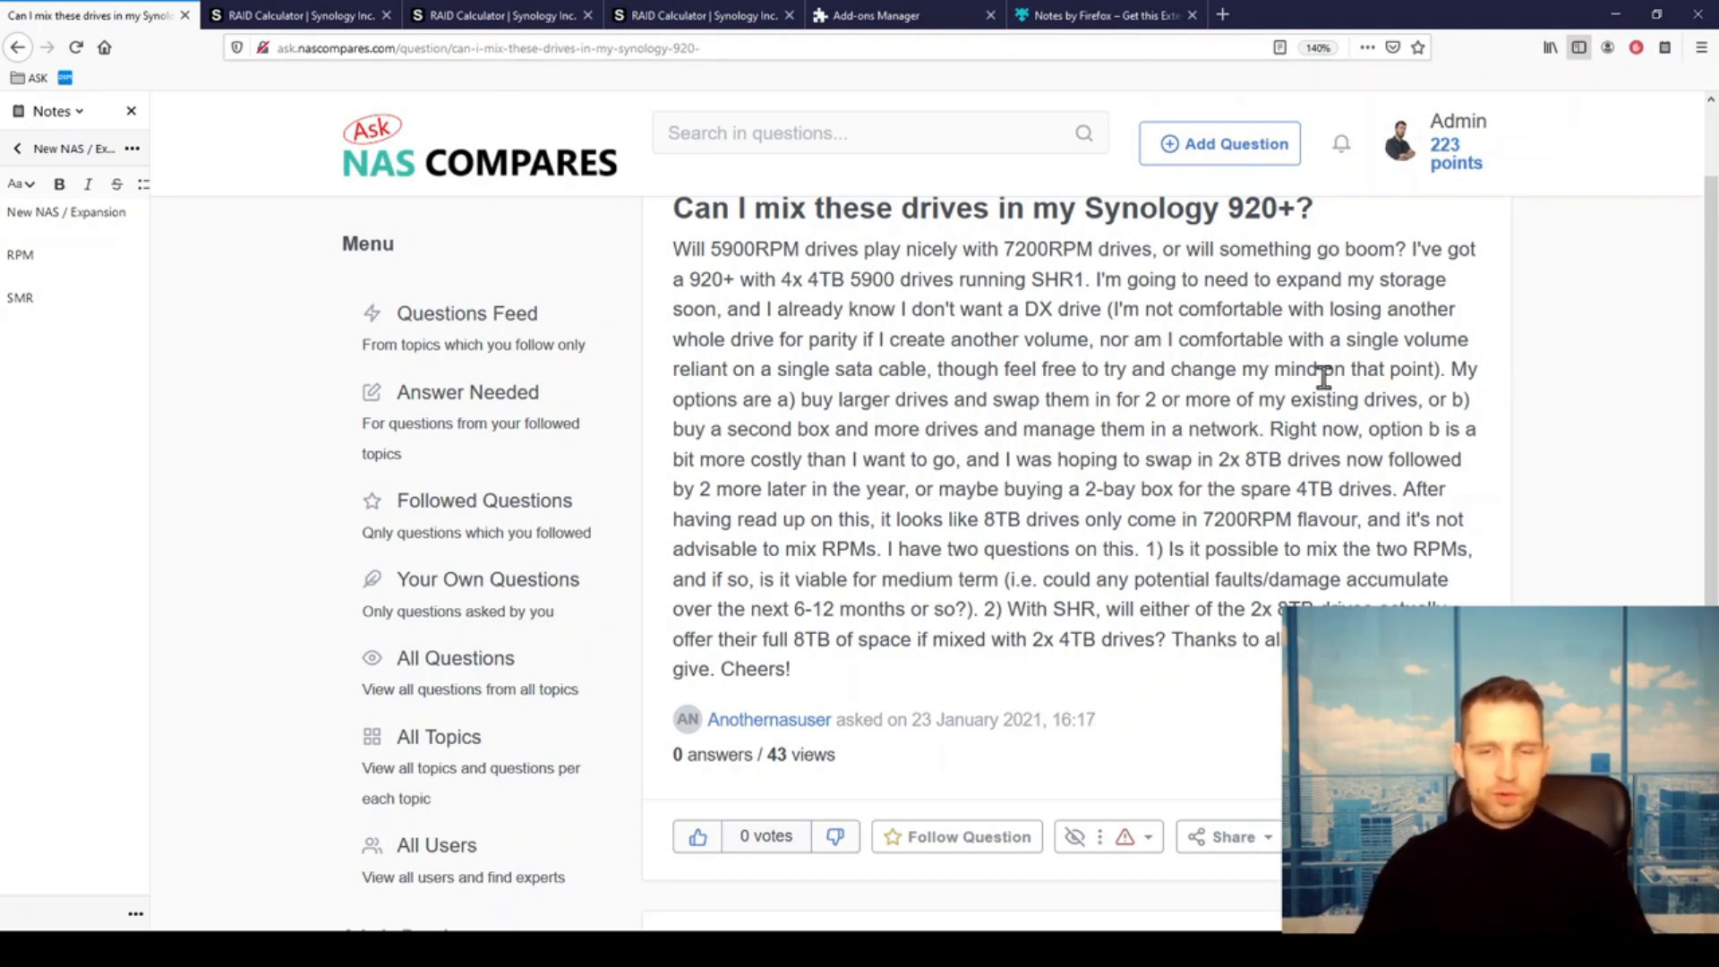
pyautogui.moveTo(1195, 400)
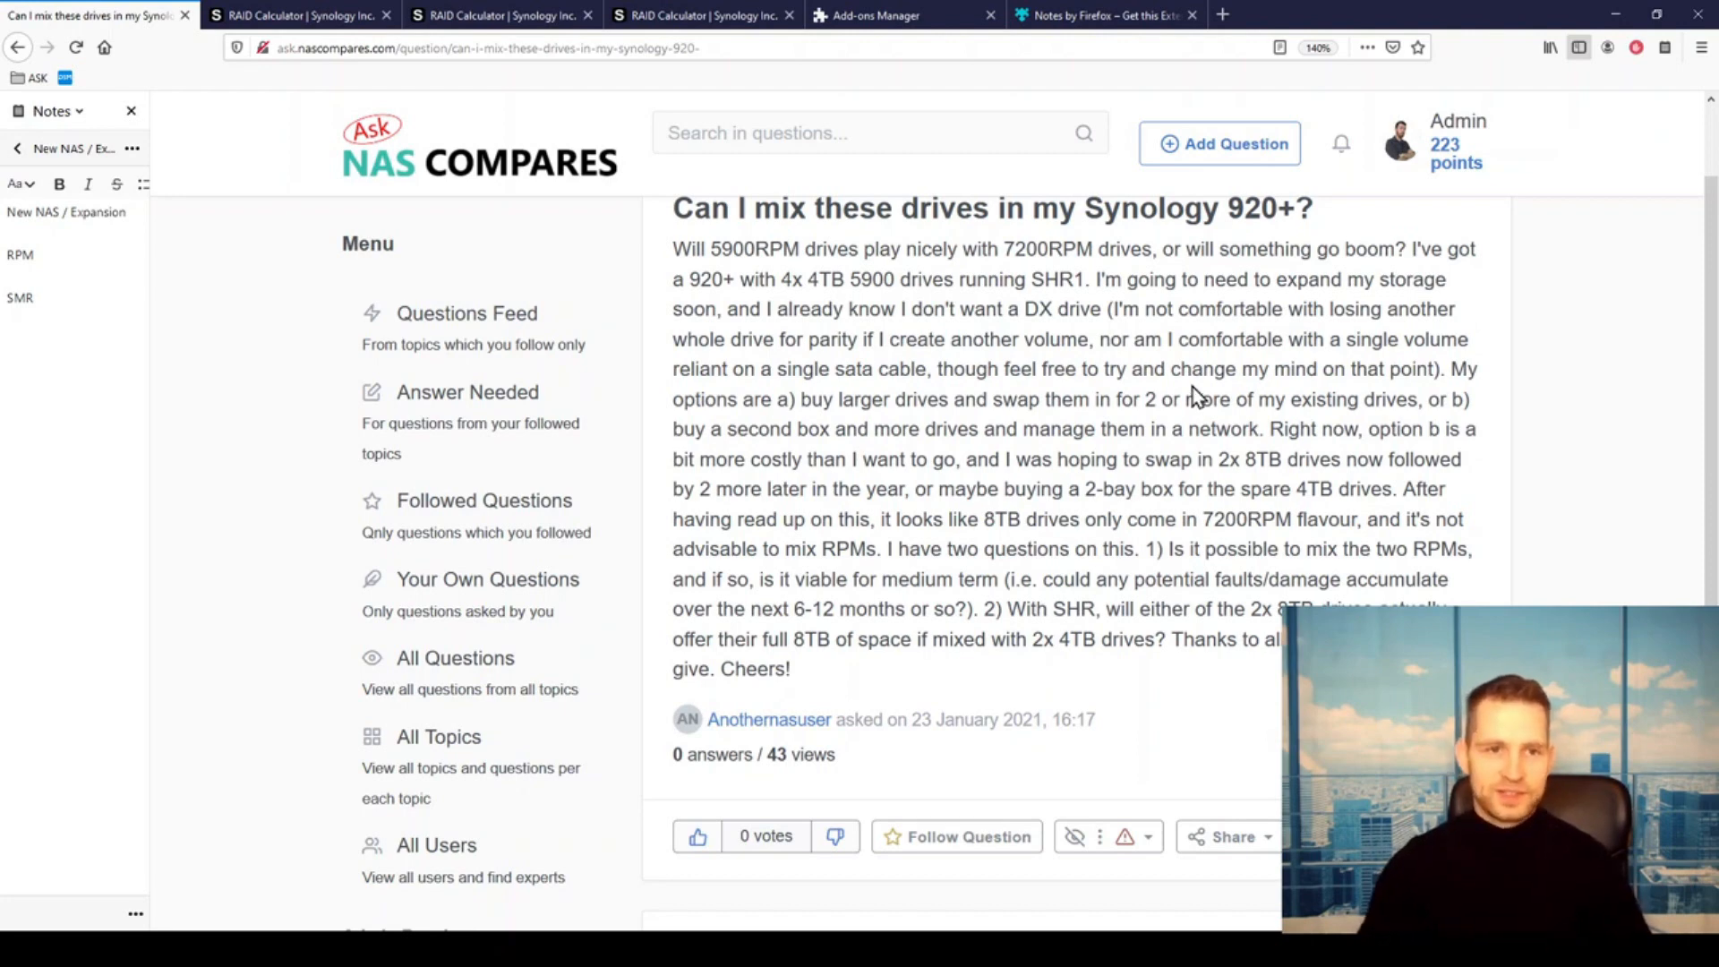
pyautogui.moveTo(211, 57)
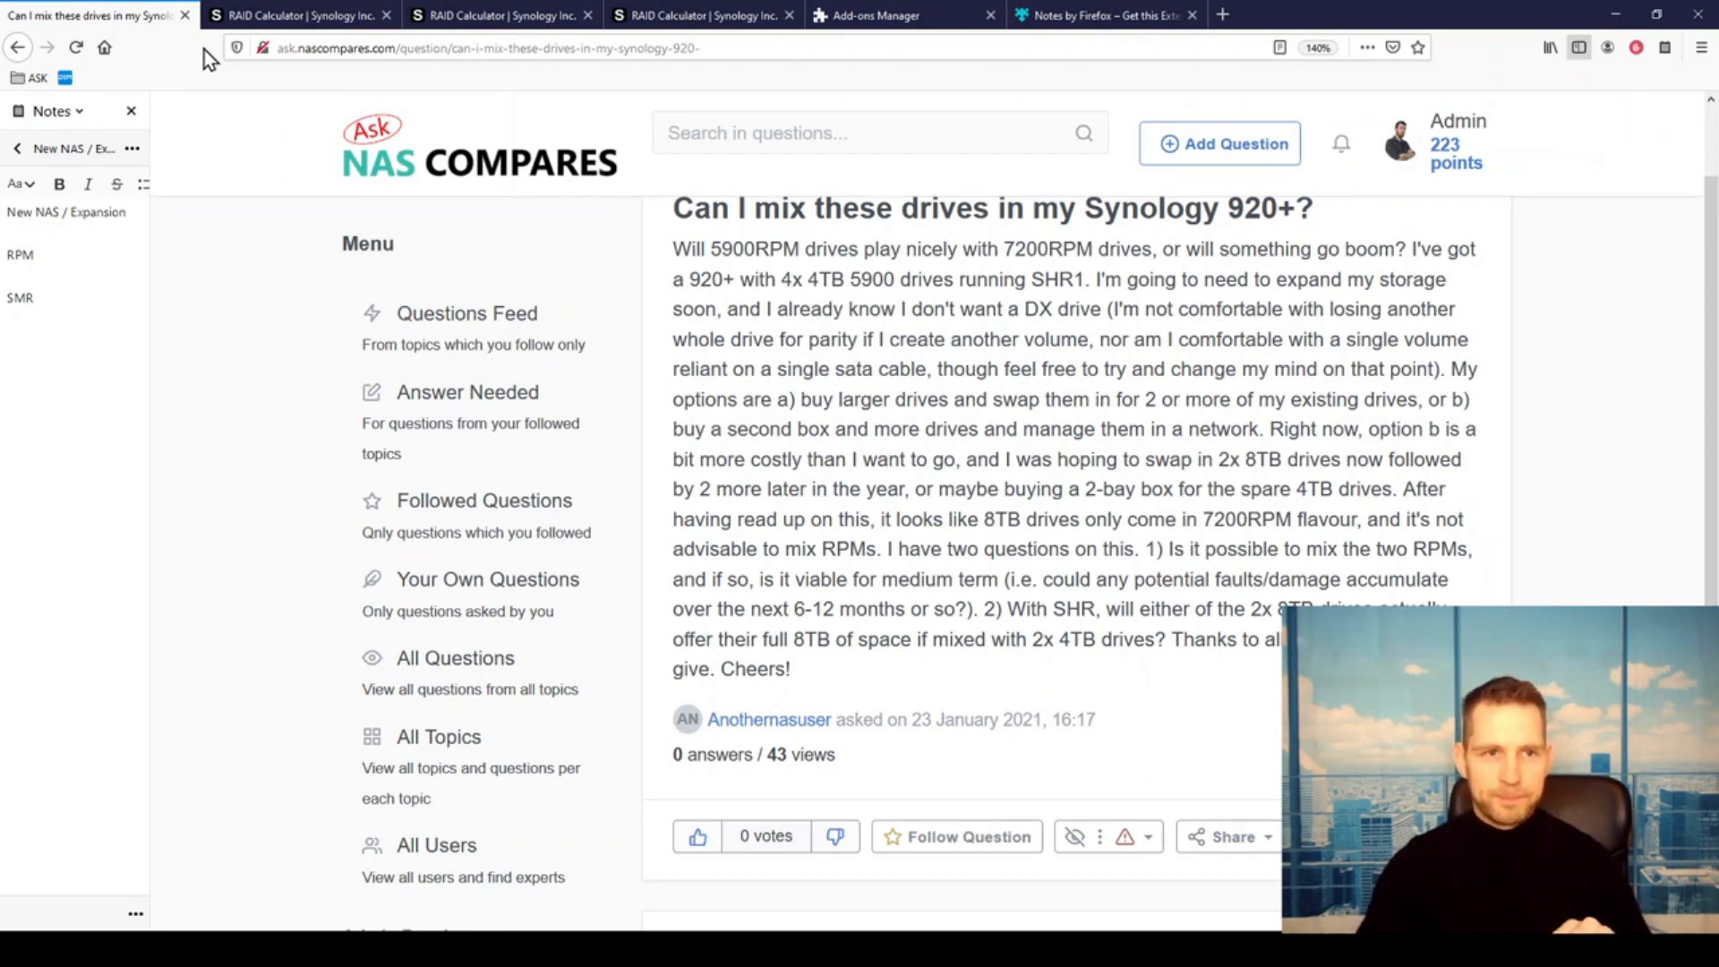
# Show the two 4 TB plus two 8 TB scenario: 16 TB SHR versus 12 TB RAID 5.
pyautogui.click(296, 14)
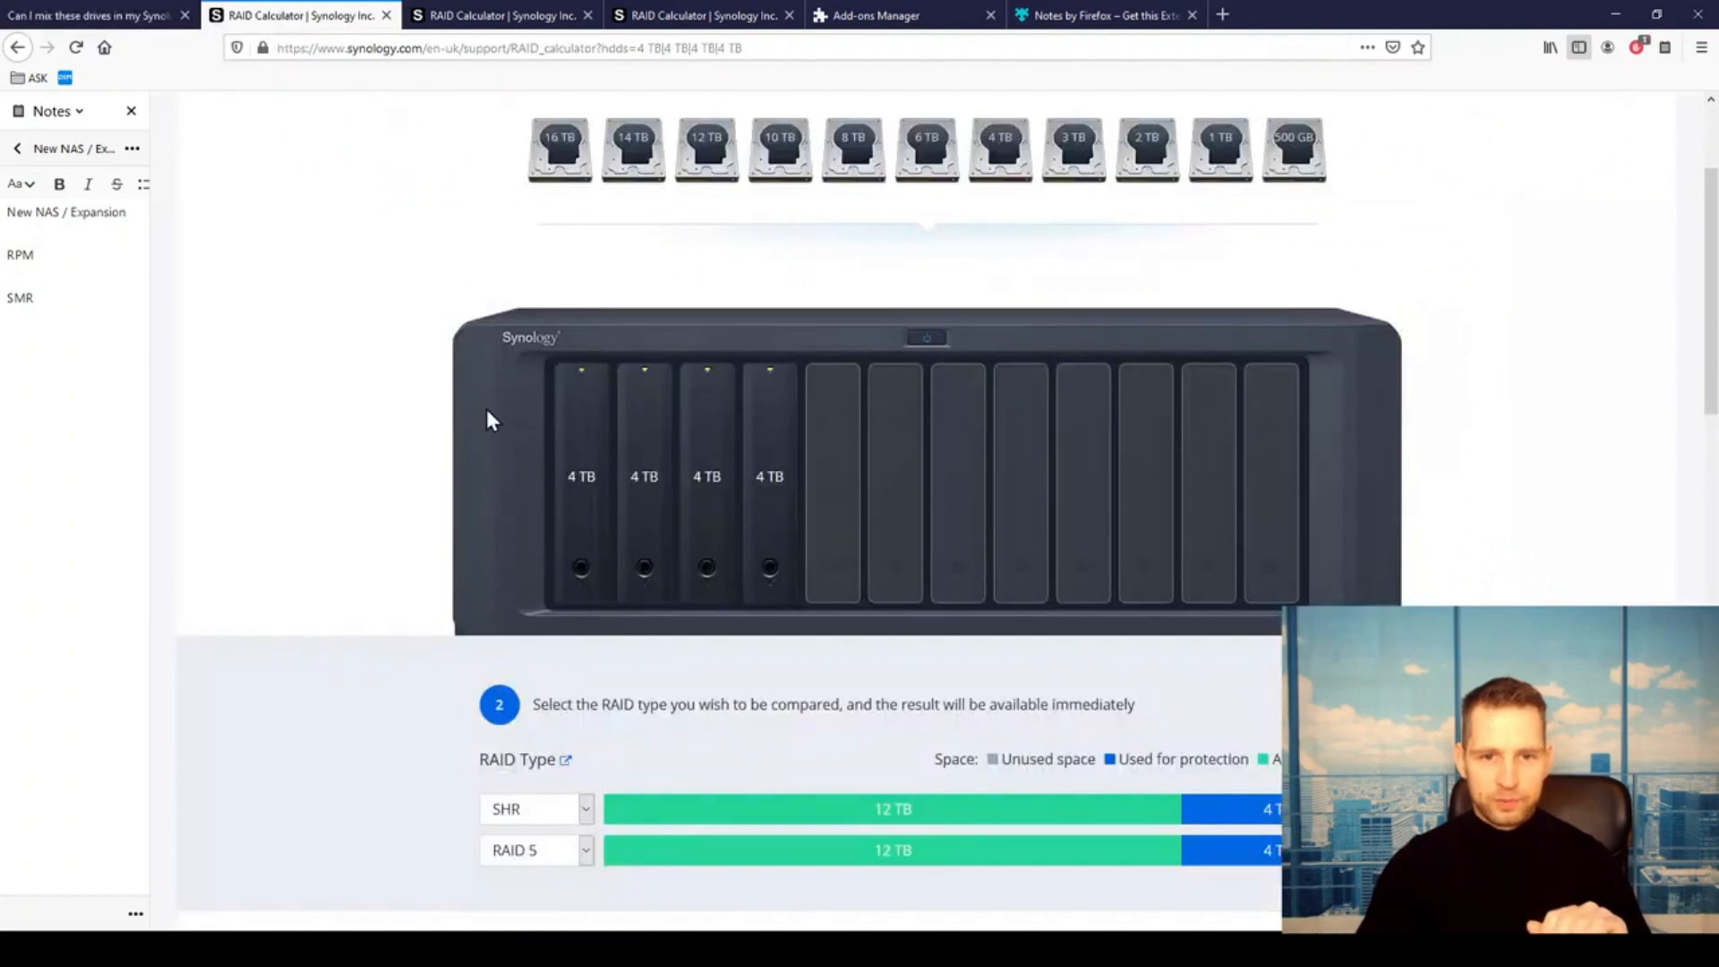
pyautogui.moveTo(896, 811)
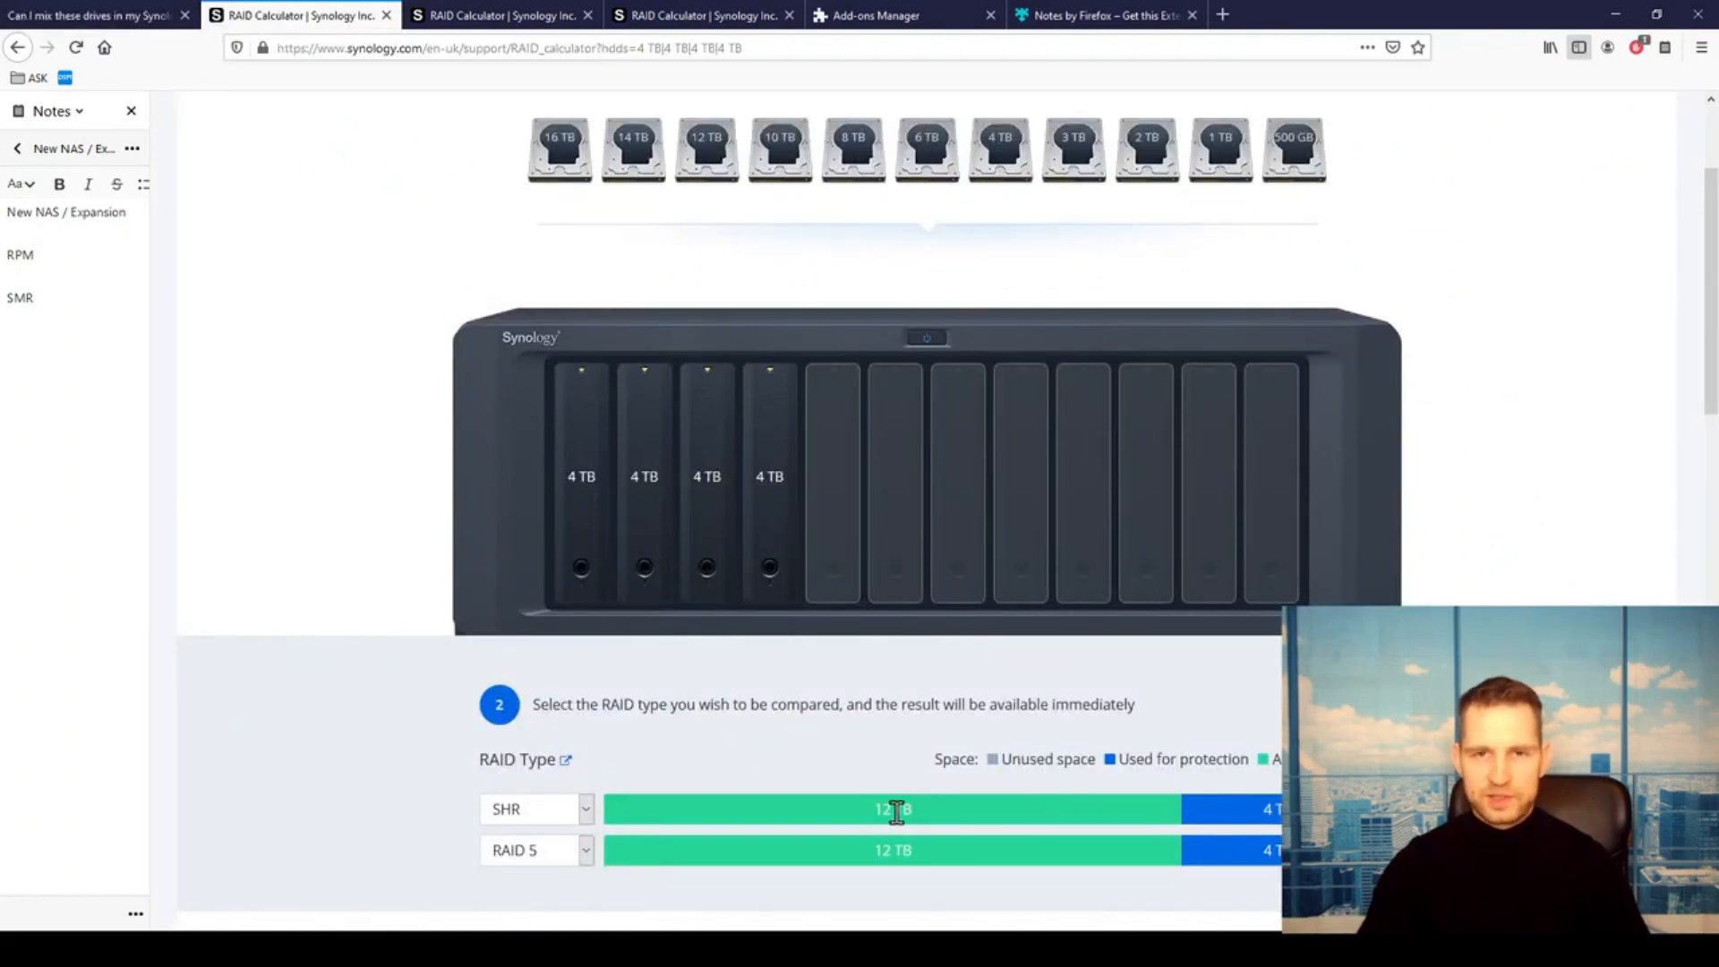
pyautogui.moveTo(806, 681)
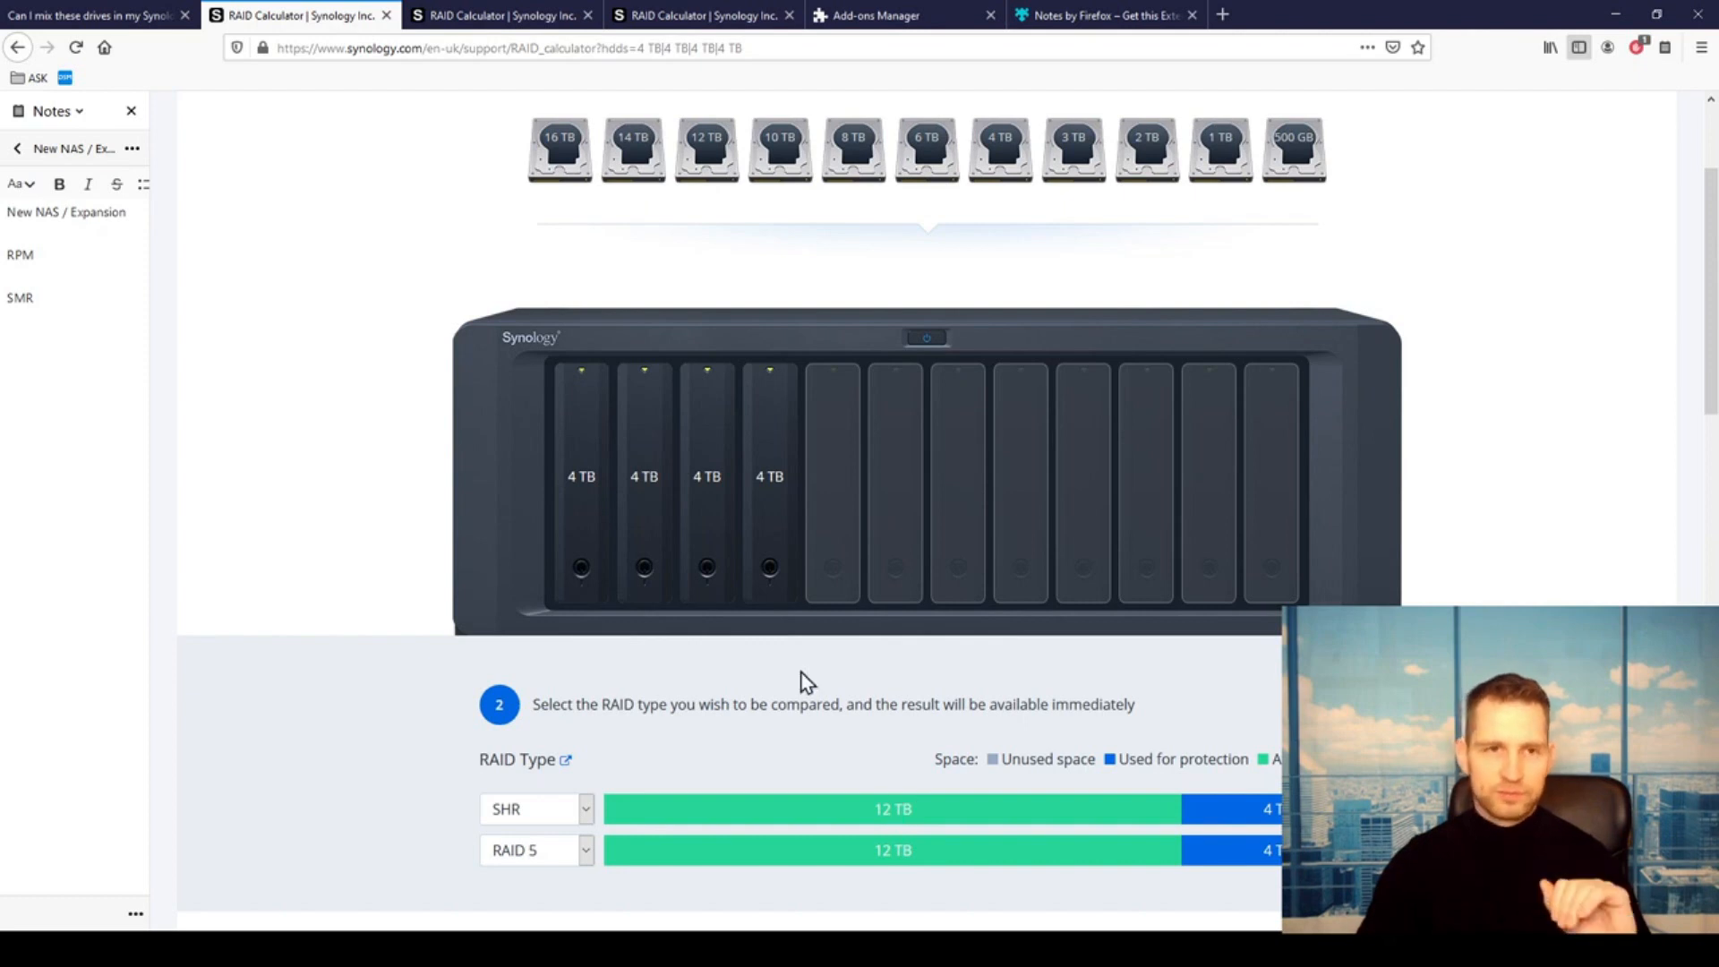
pyautogui.moveTo(641, 412)
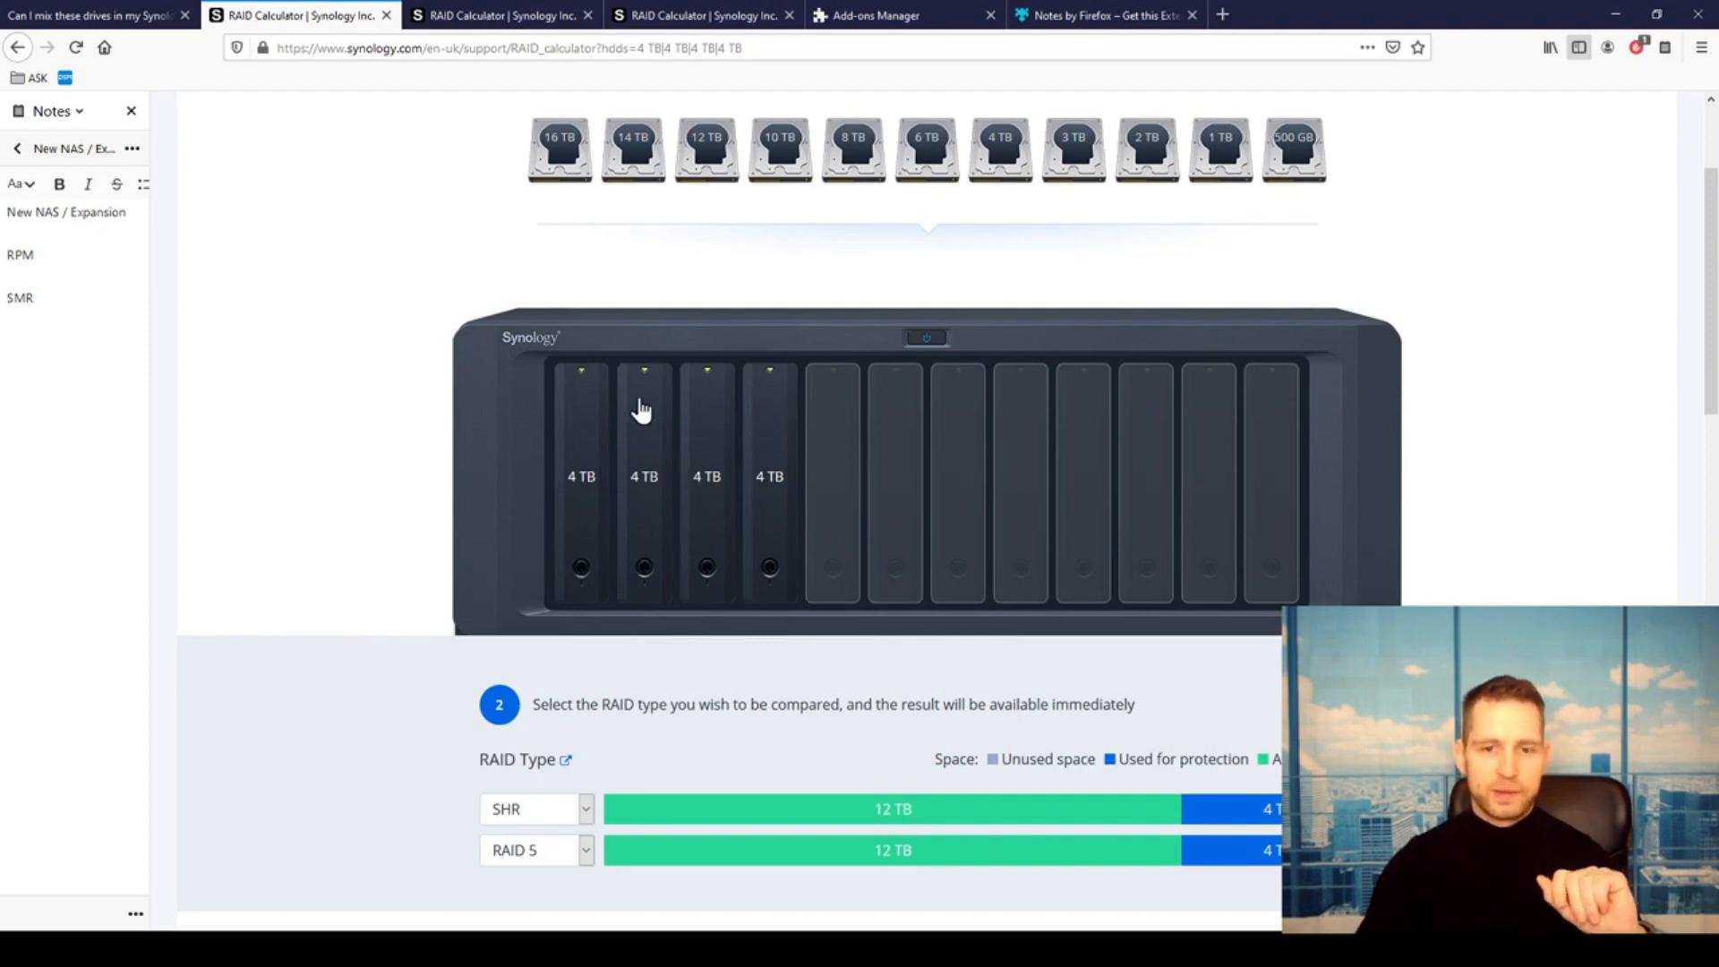
pyautogui.click(500, 16)
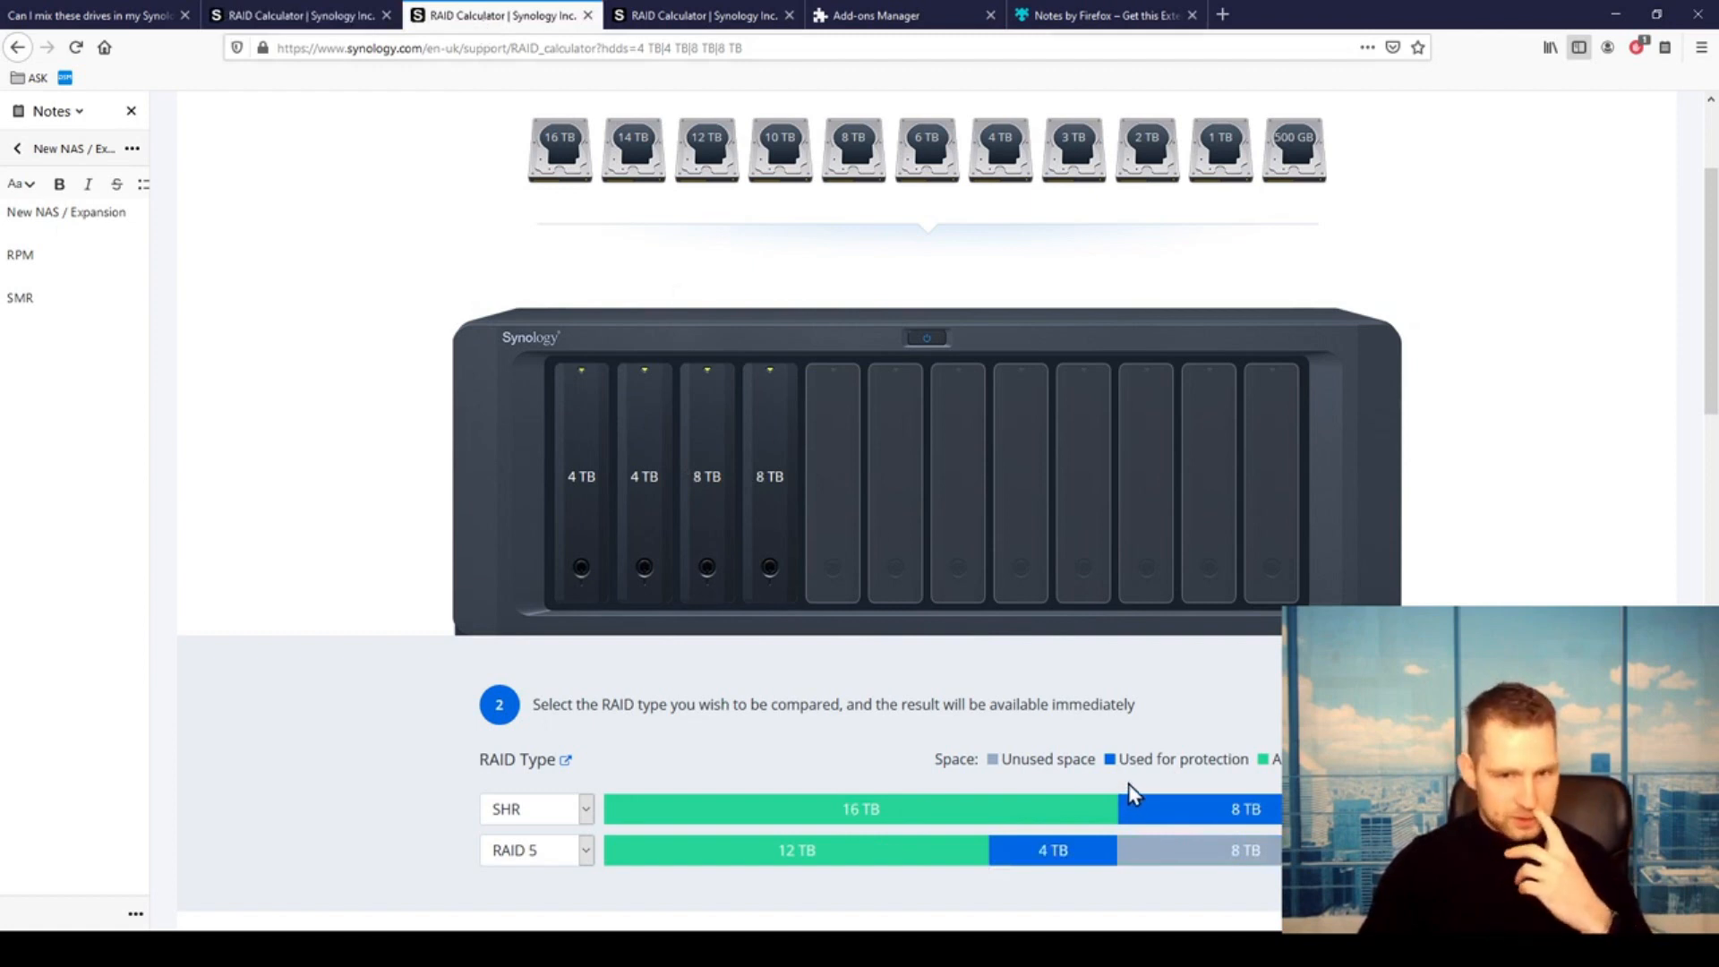
pyautogui.moveTo(820, 804)
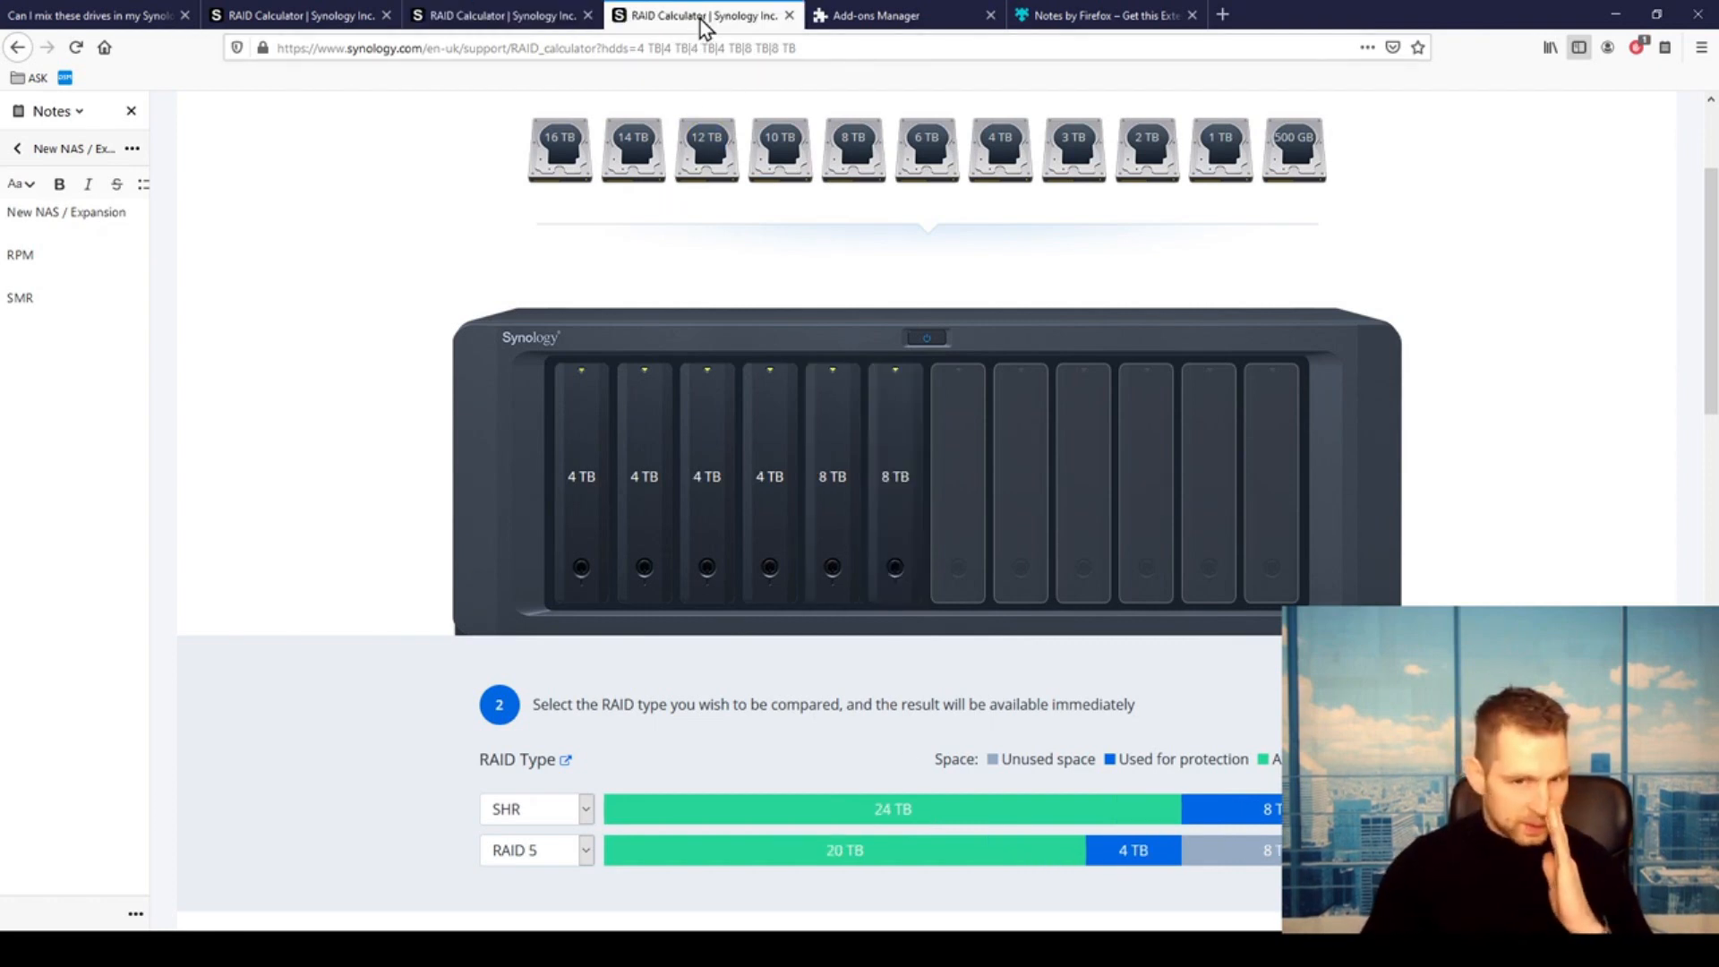
pyautogui.moveTo(762, 227)
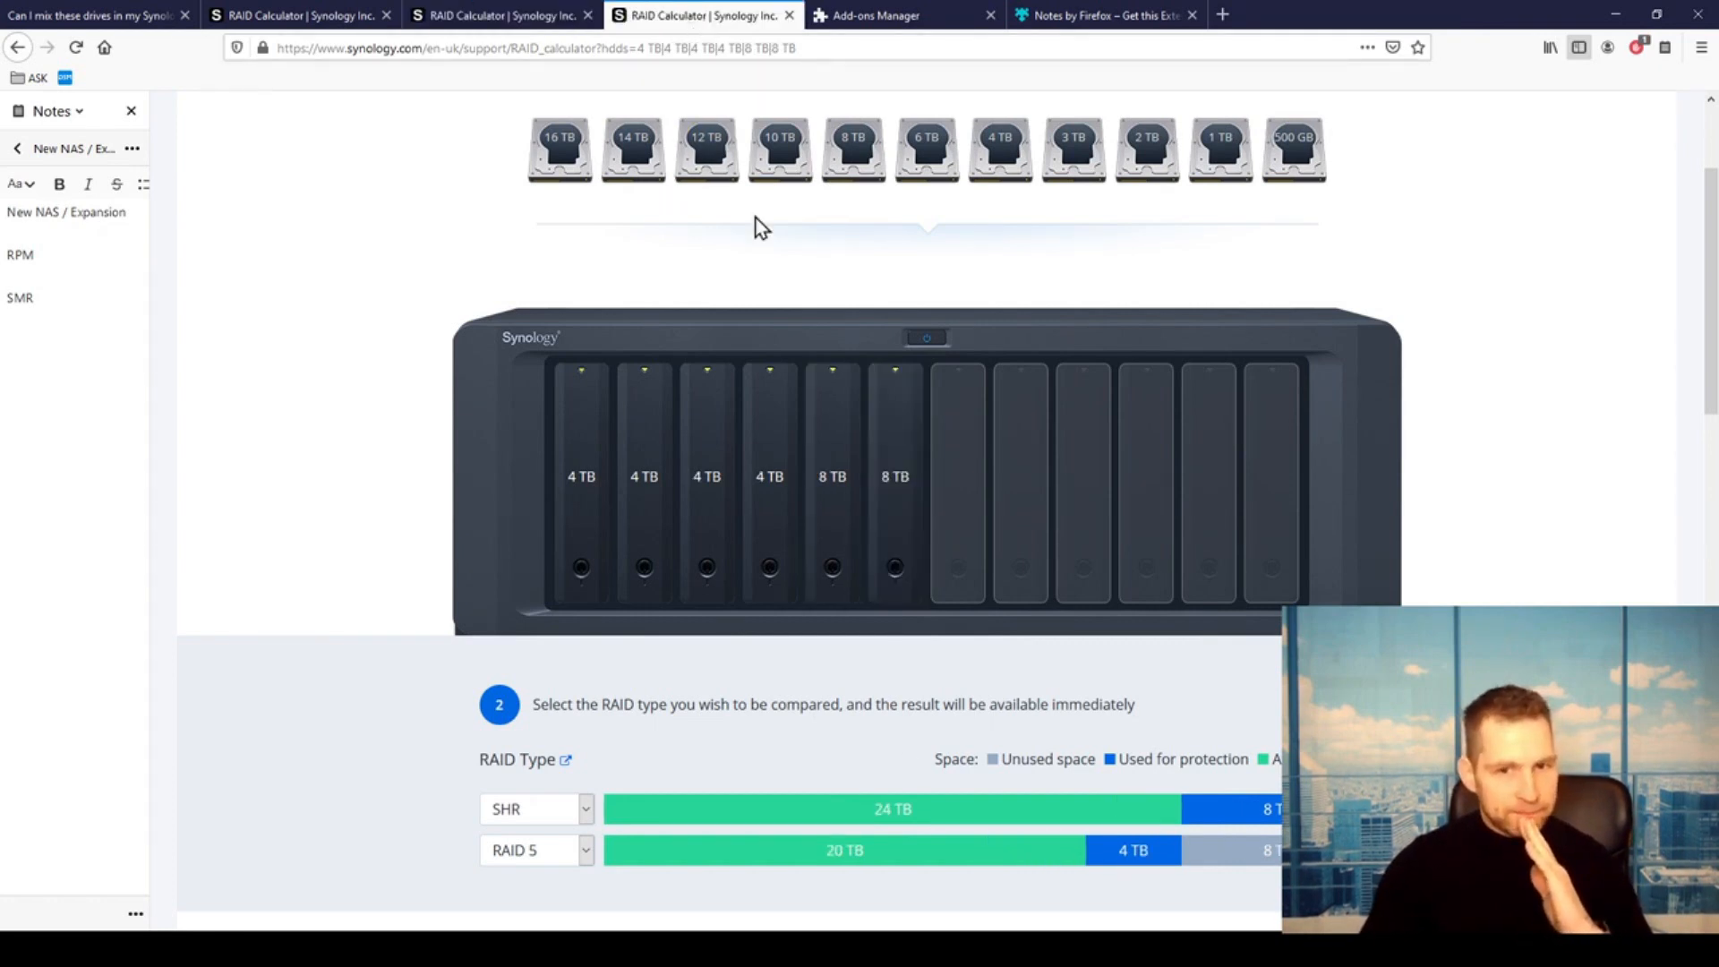
pyautogui.moveTo(865, 530)
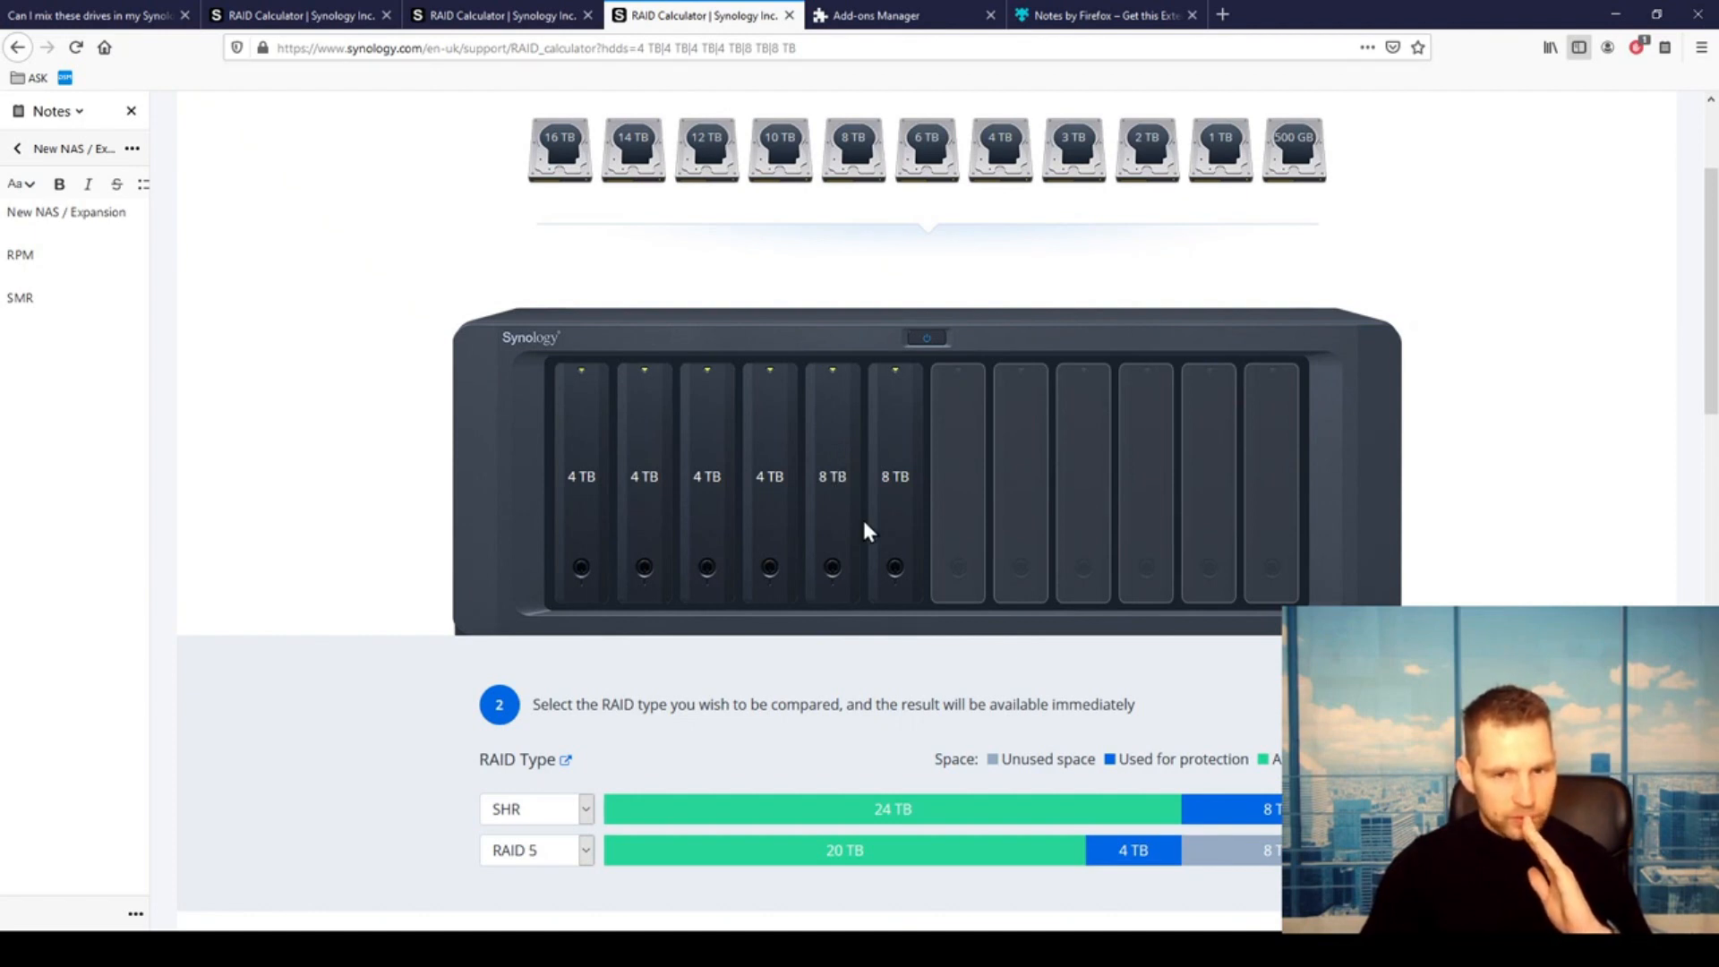
pyautogui.moveTo(877, 584)
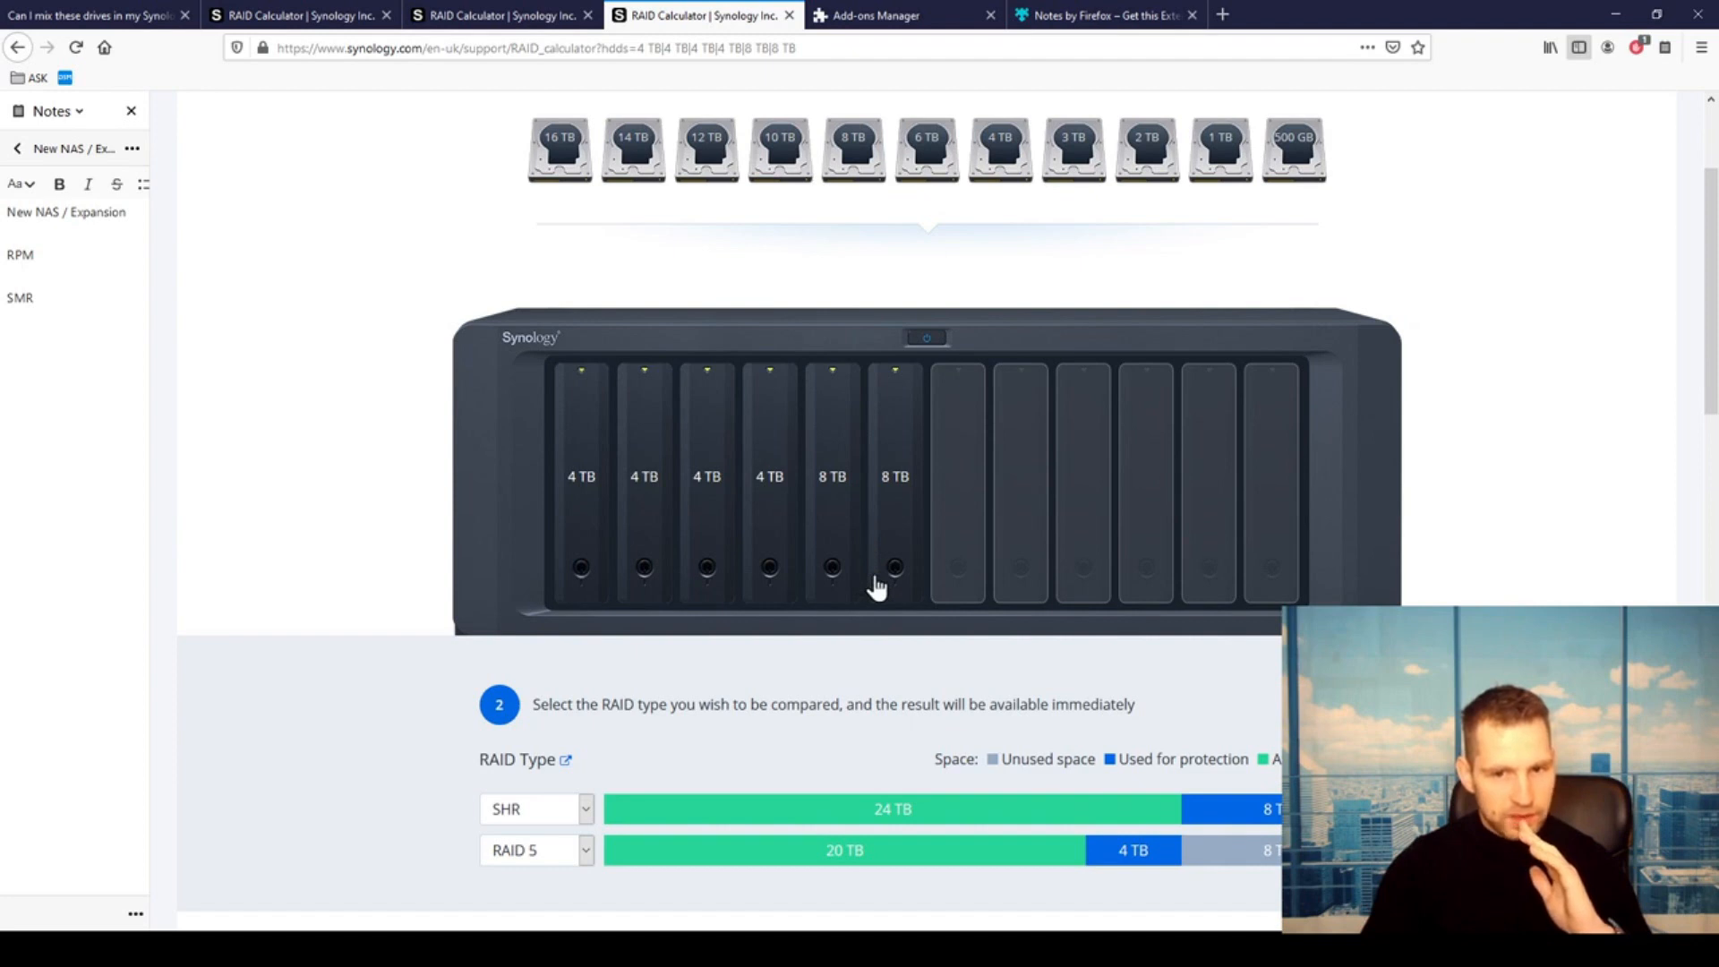
pyautogui.moveTo(898, 615)
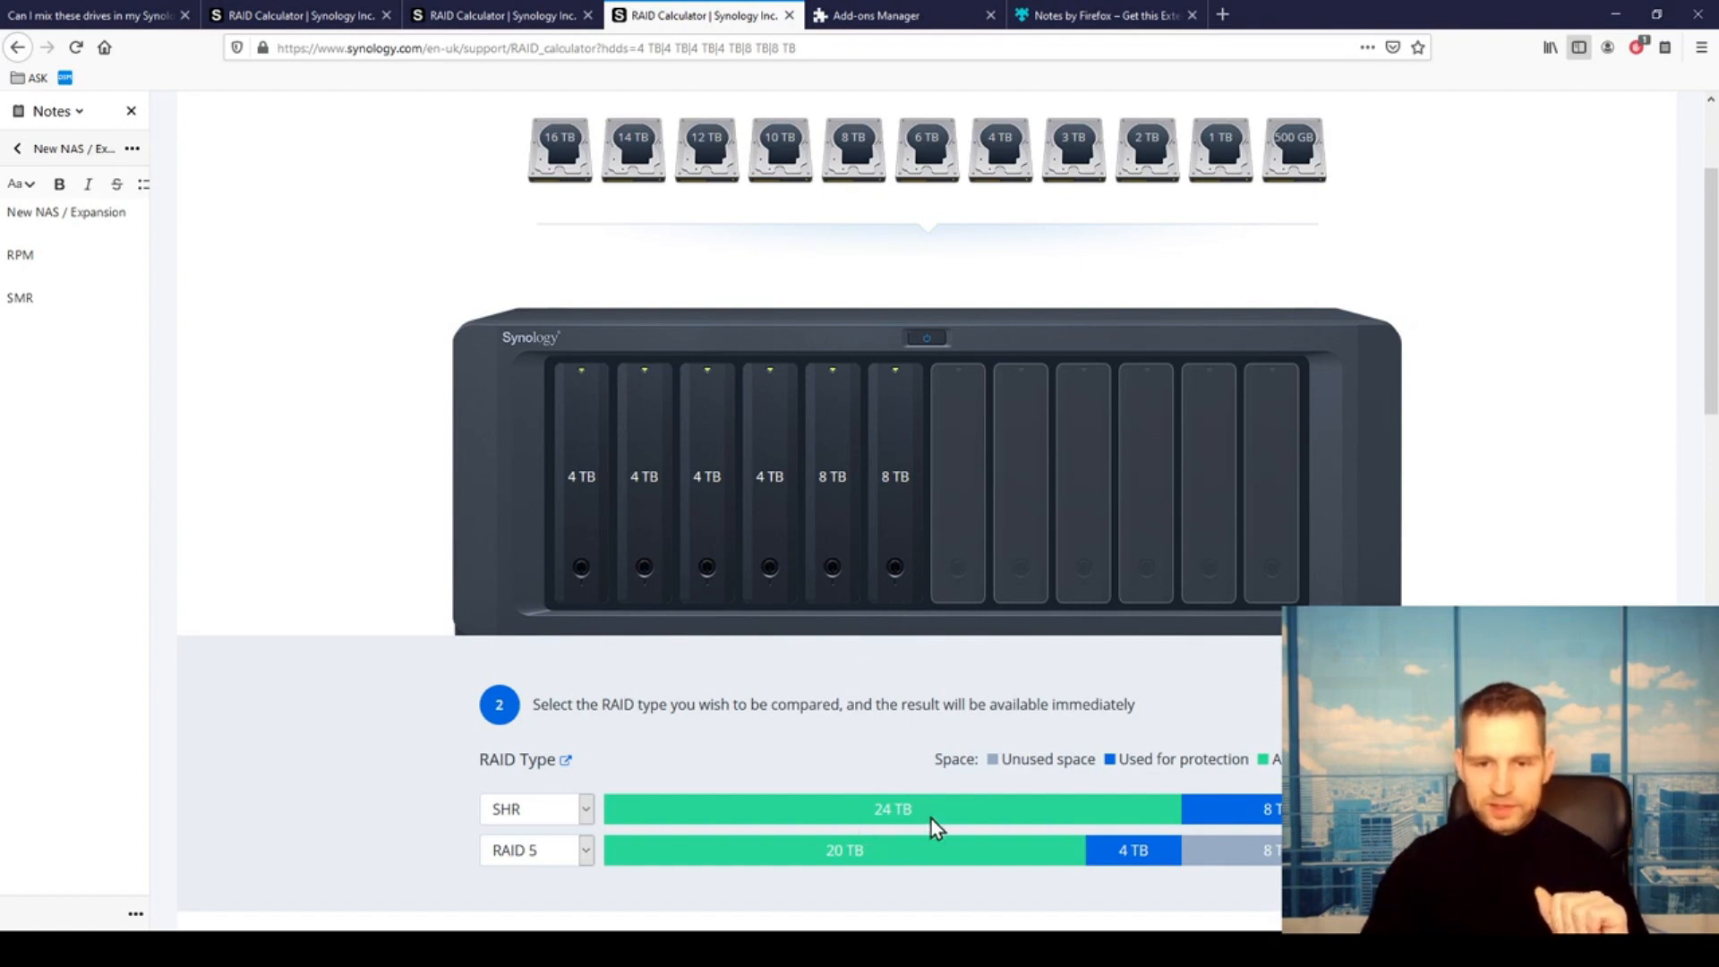
pyautogui.moveTo(883, 707)
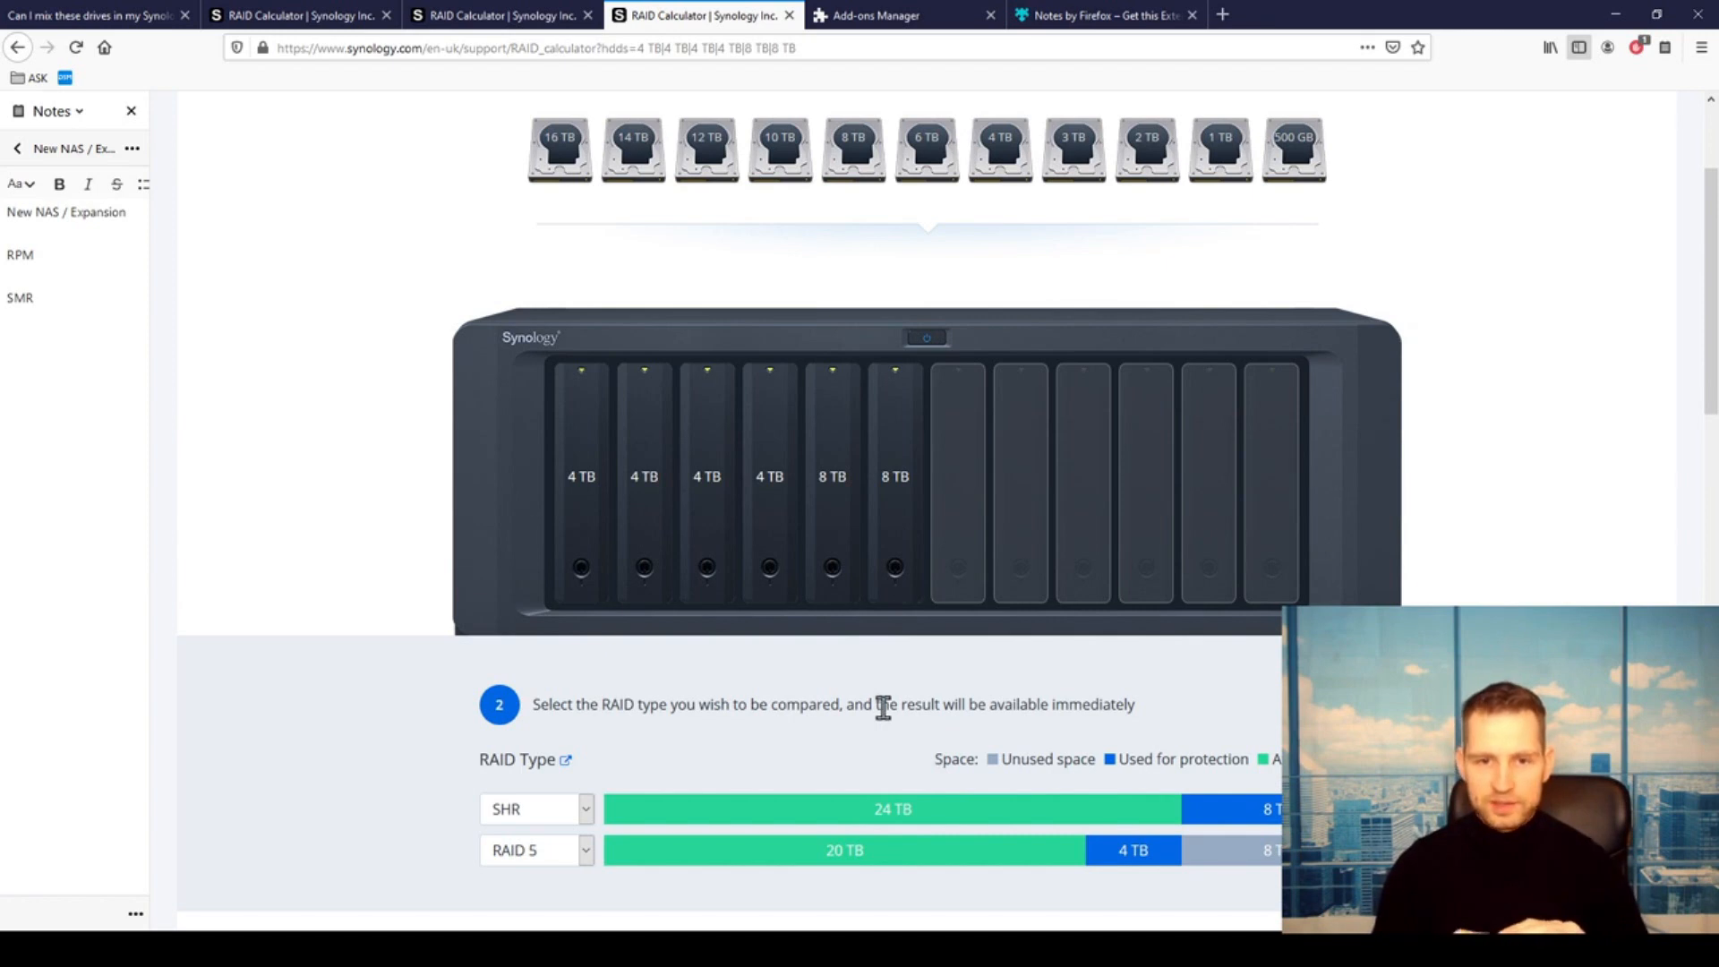
pyautogui.moveTo(798, 570)
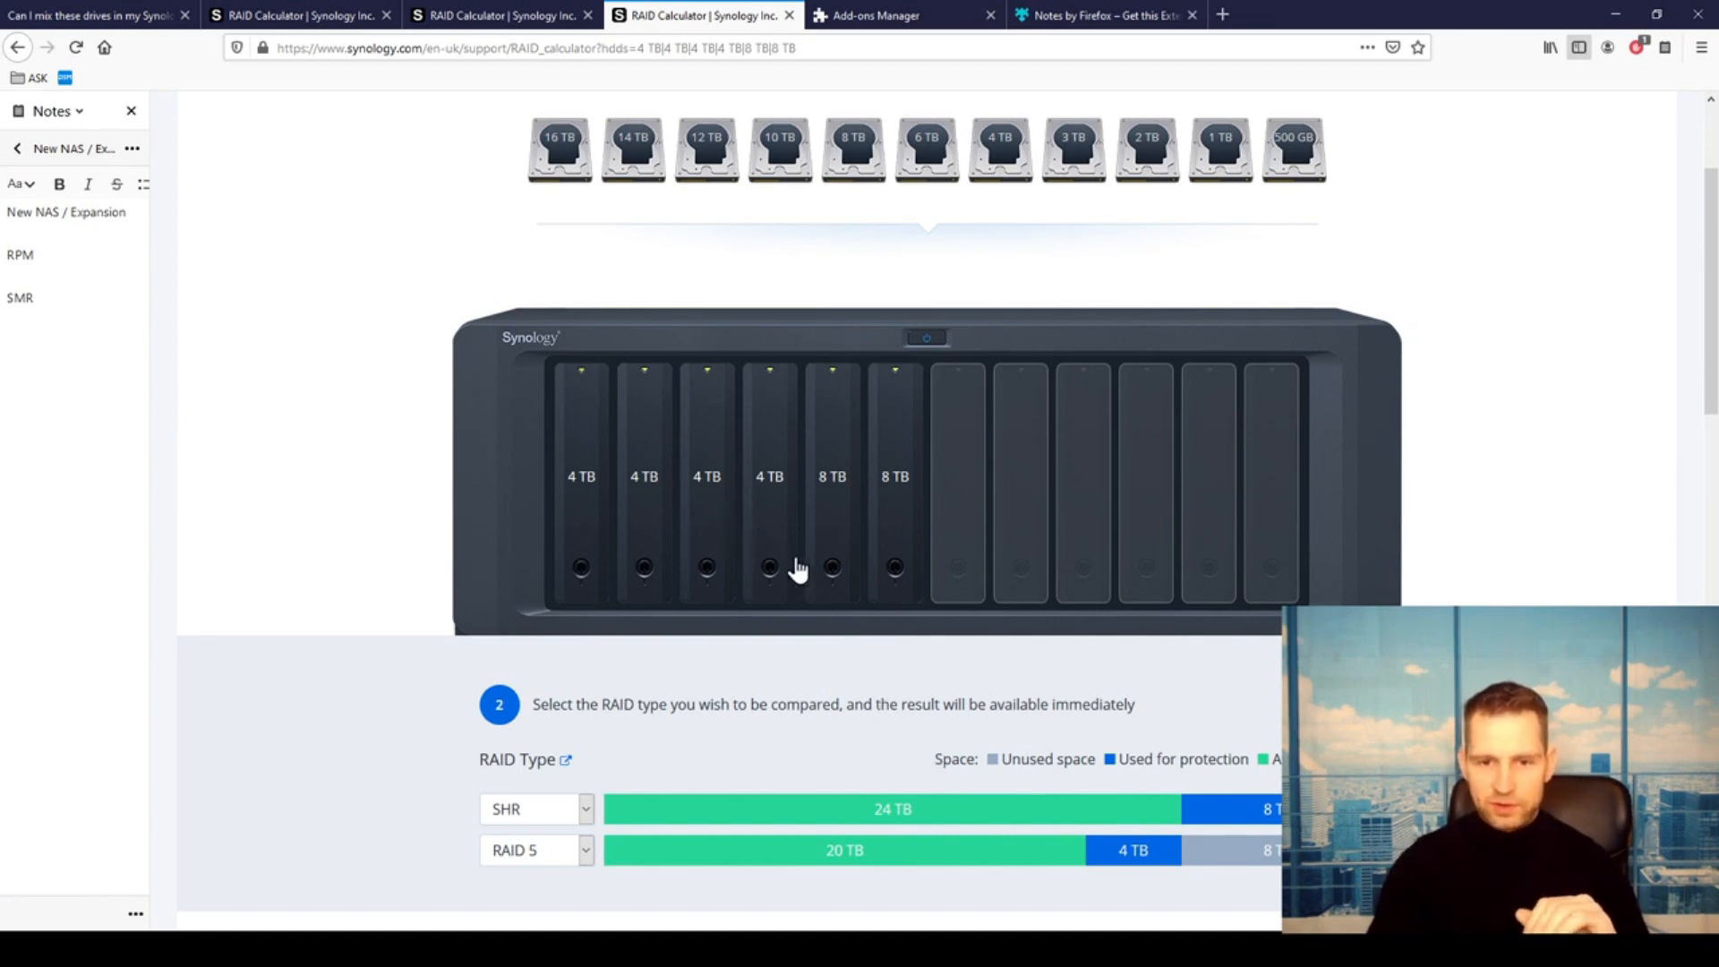
pyautogui.moveTo(837, 570)
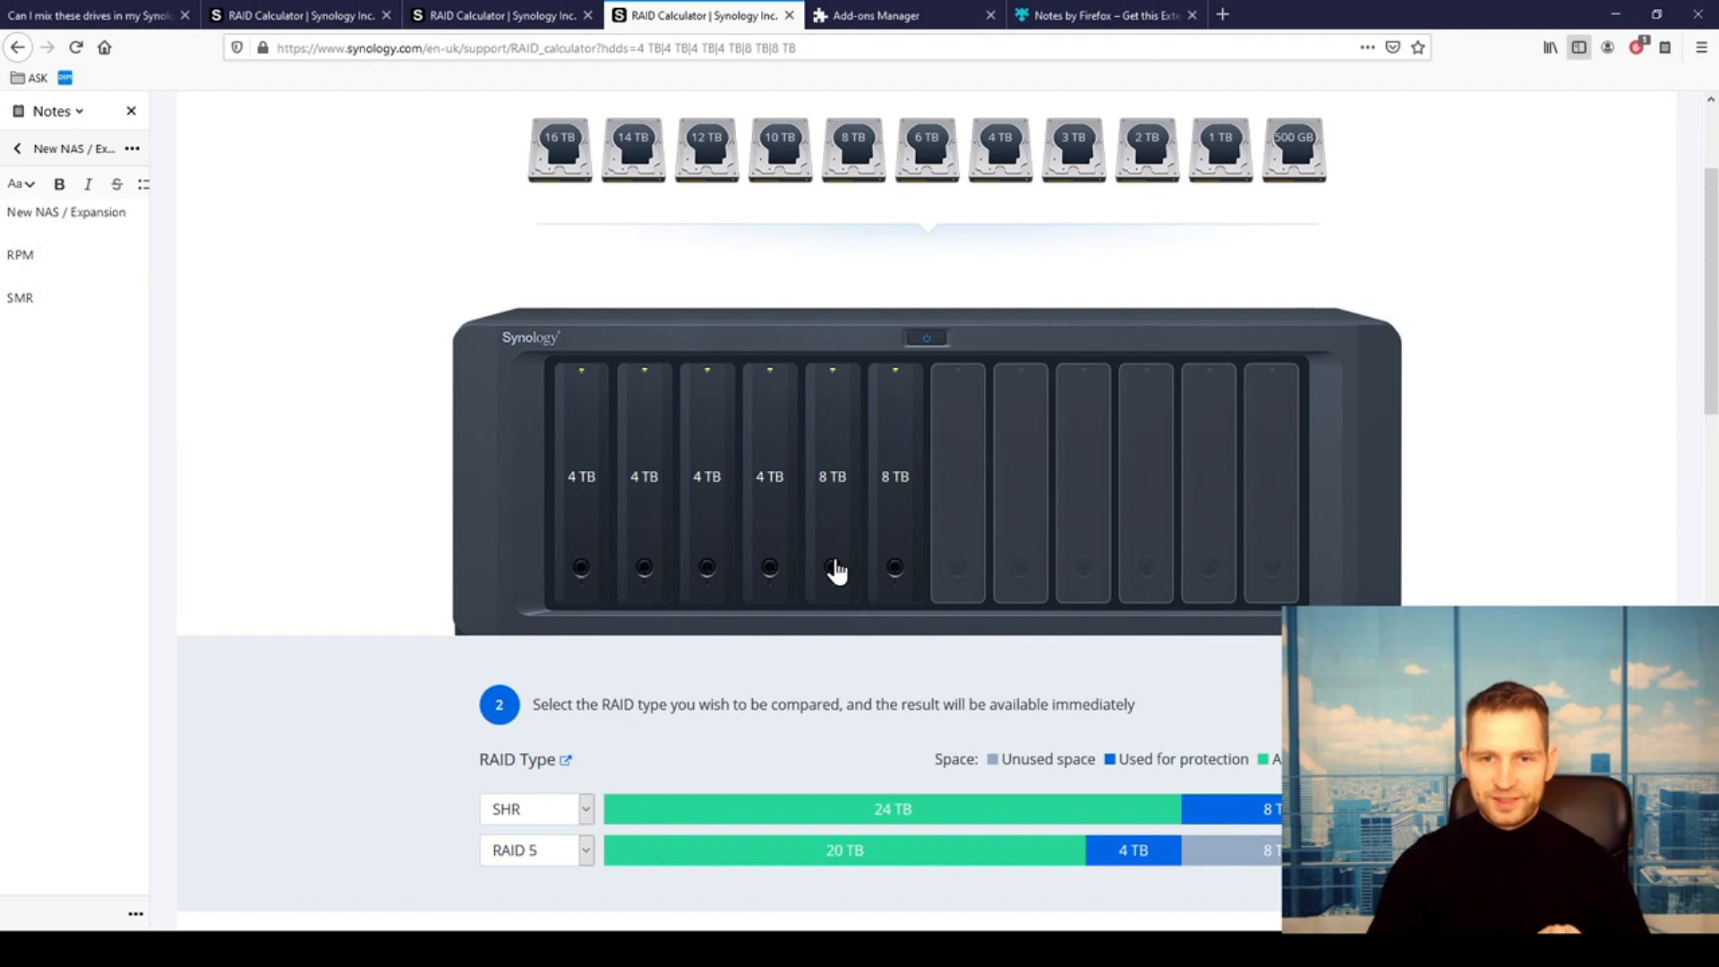
pyautogui.moveTo(904, 539)
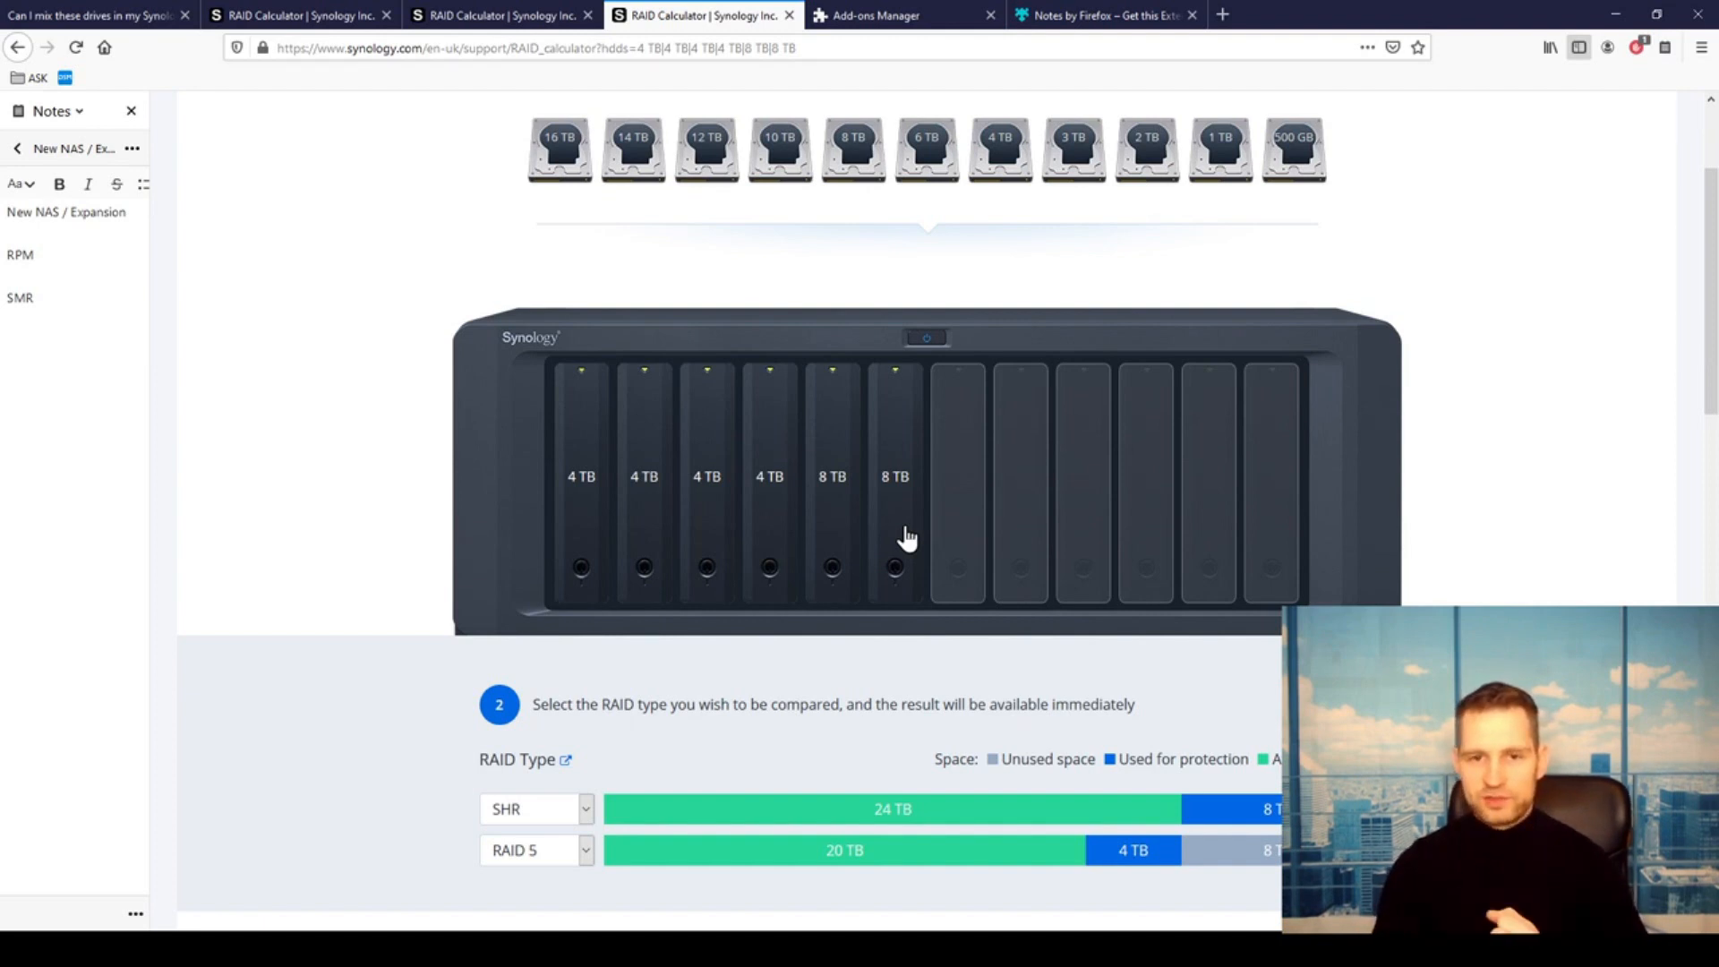
pyautogui.moveTo(895, 519)
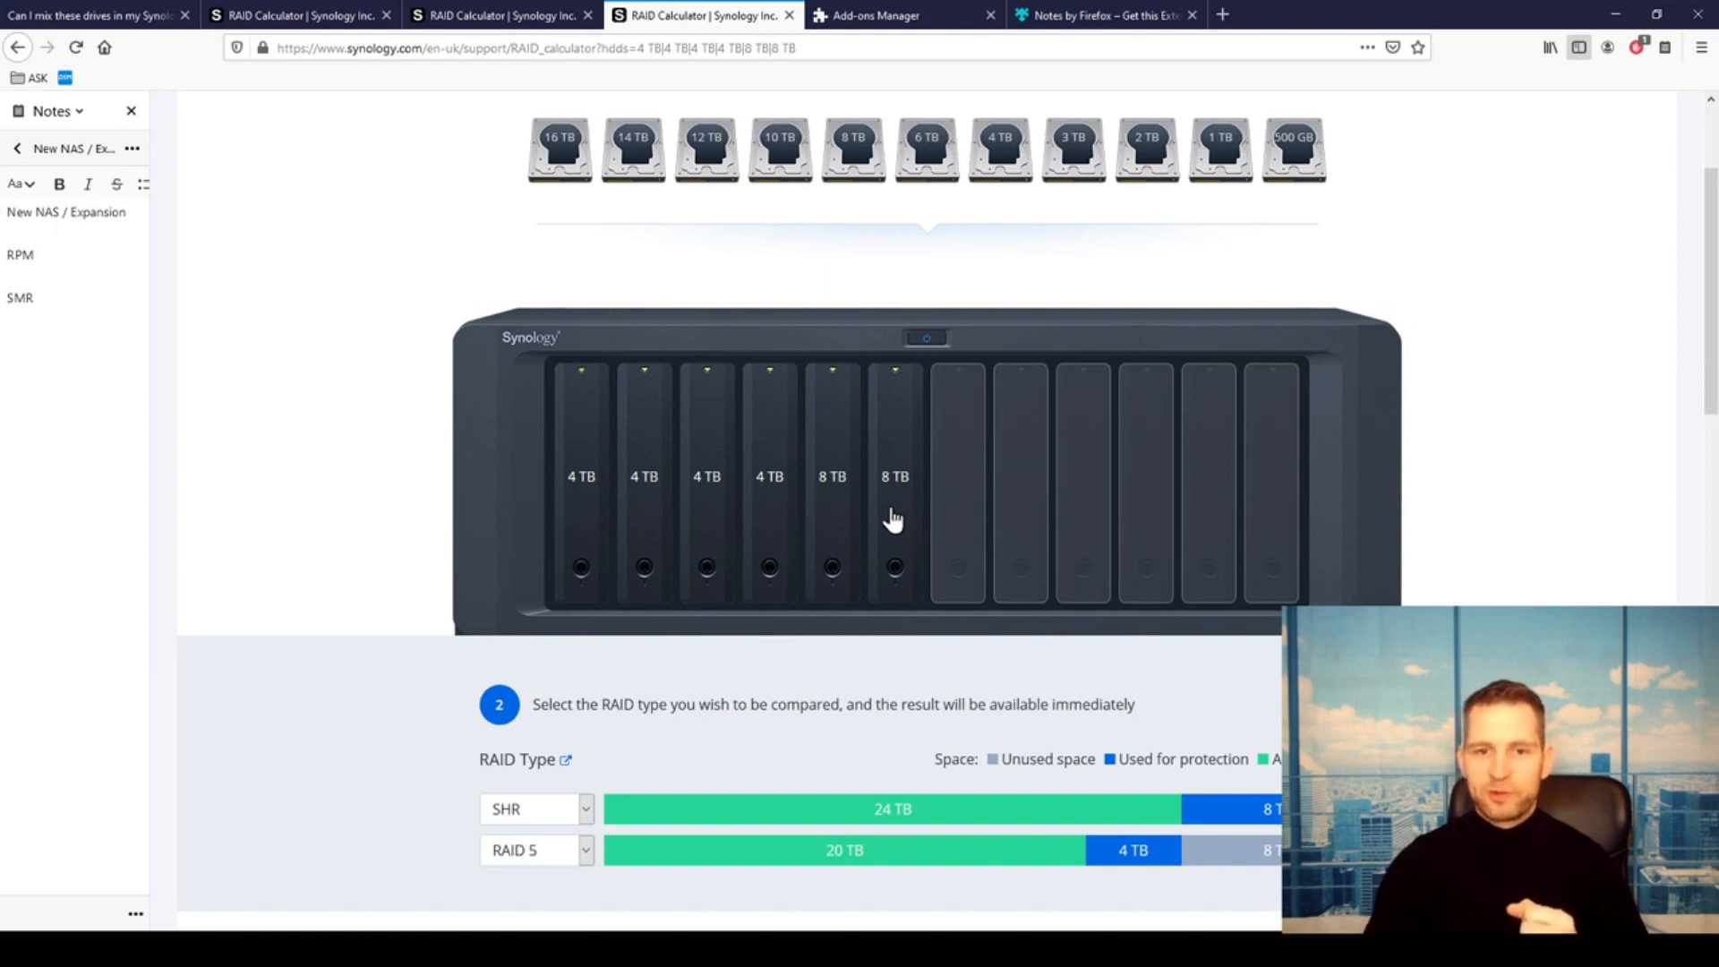
pyautogui.moveTo(759, 517)
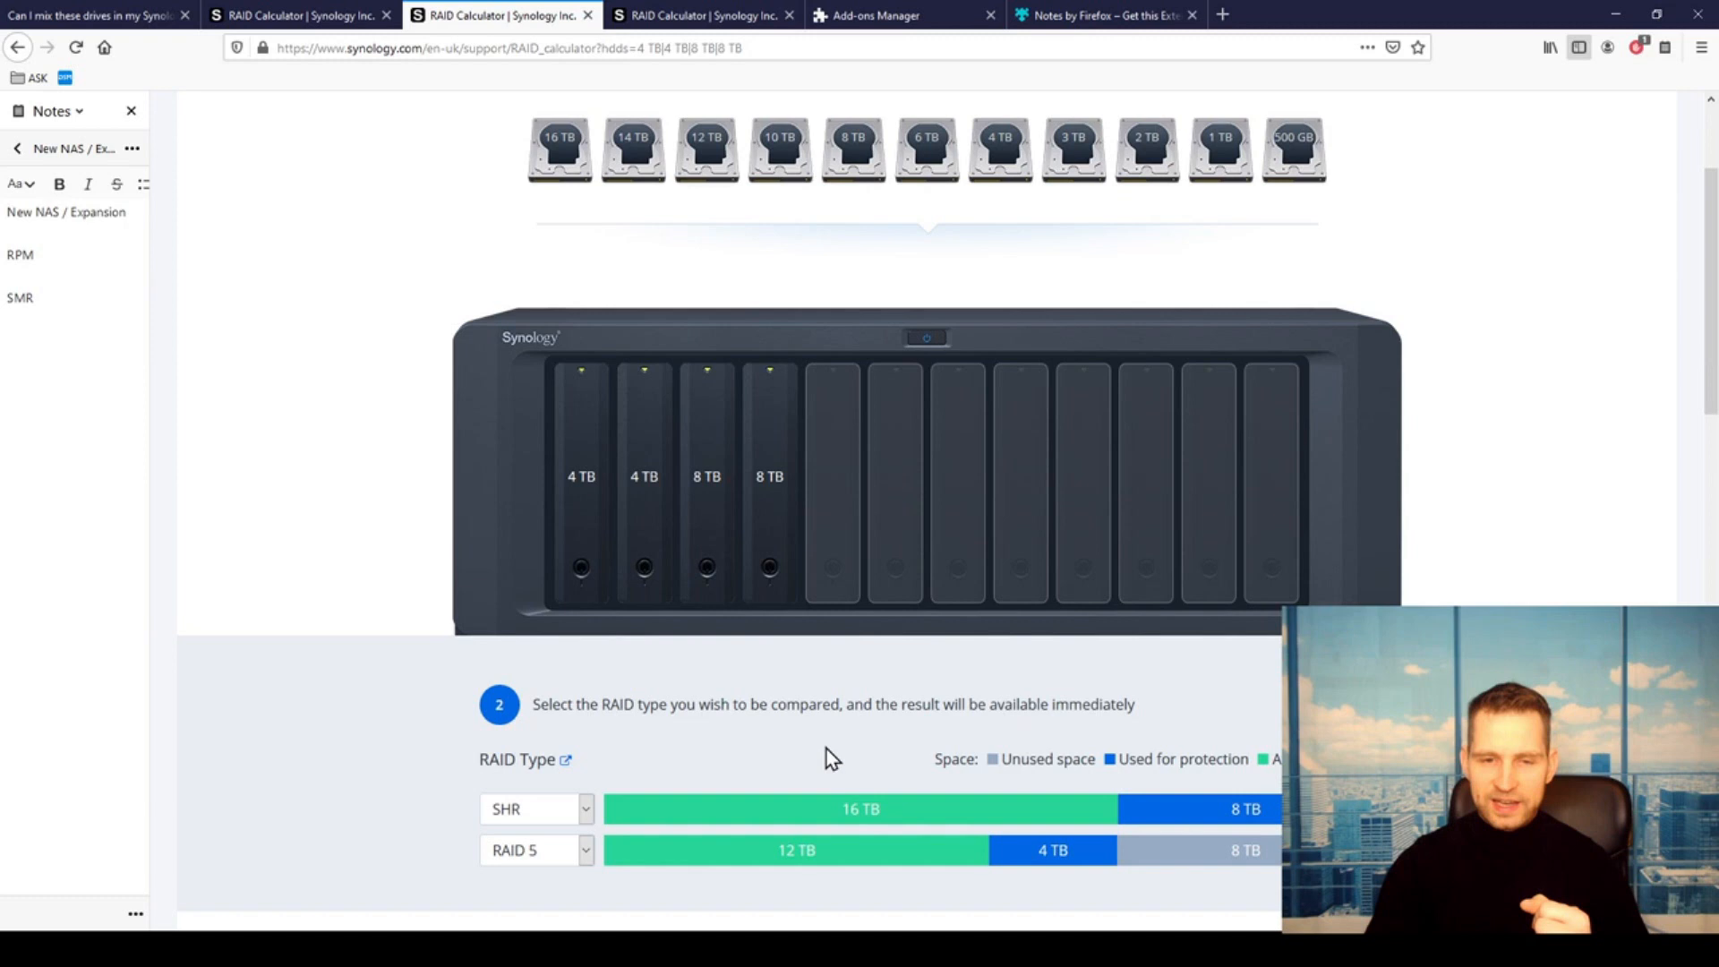
pyautogui.moveTo(853, 804)
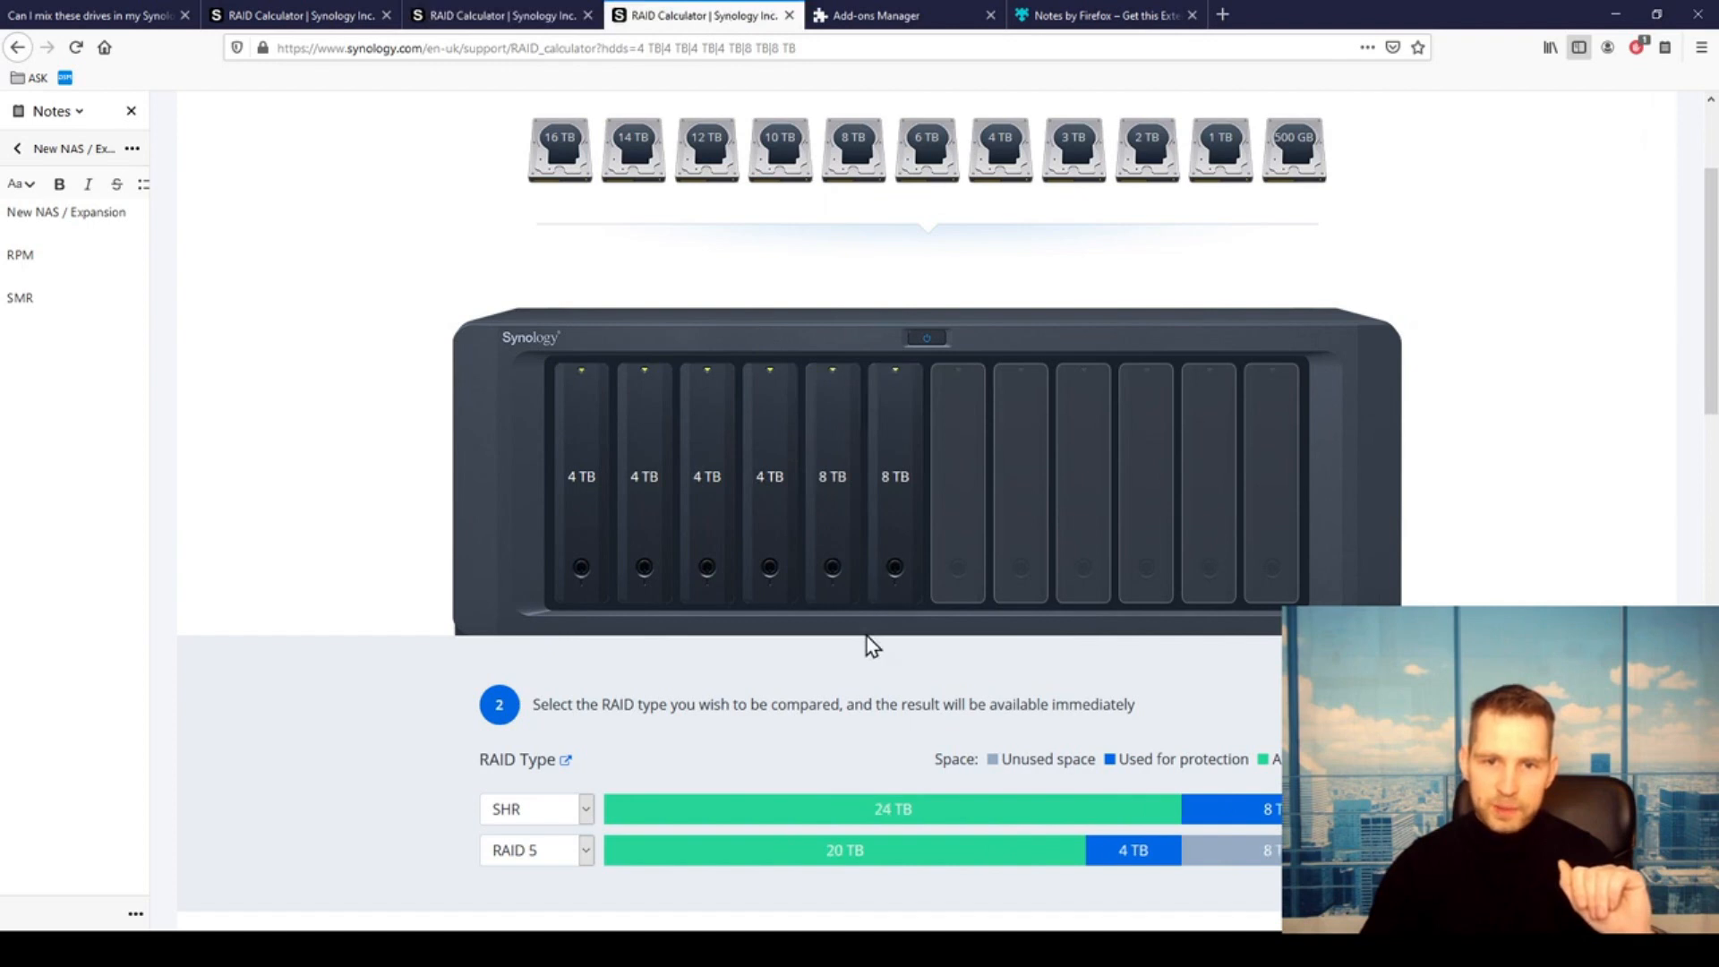
pyautogui.moveTo(862, 618)
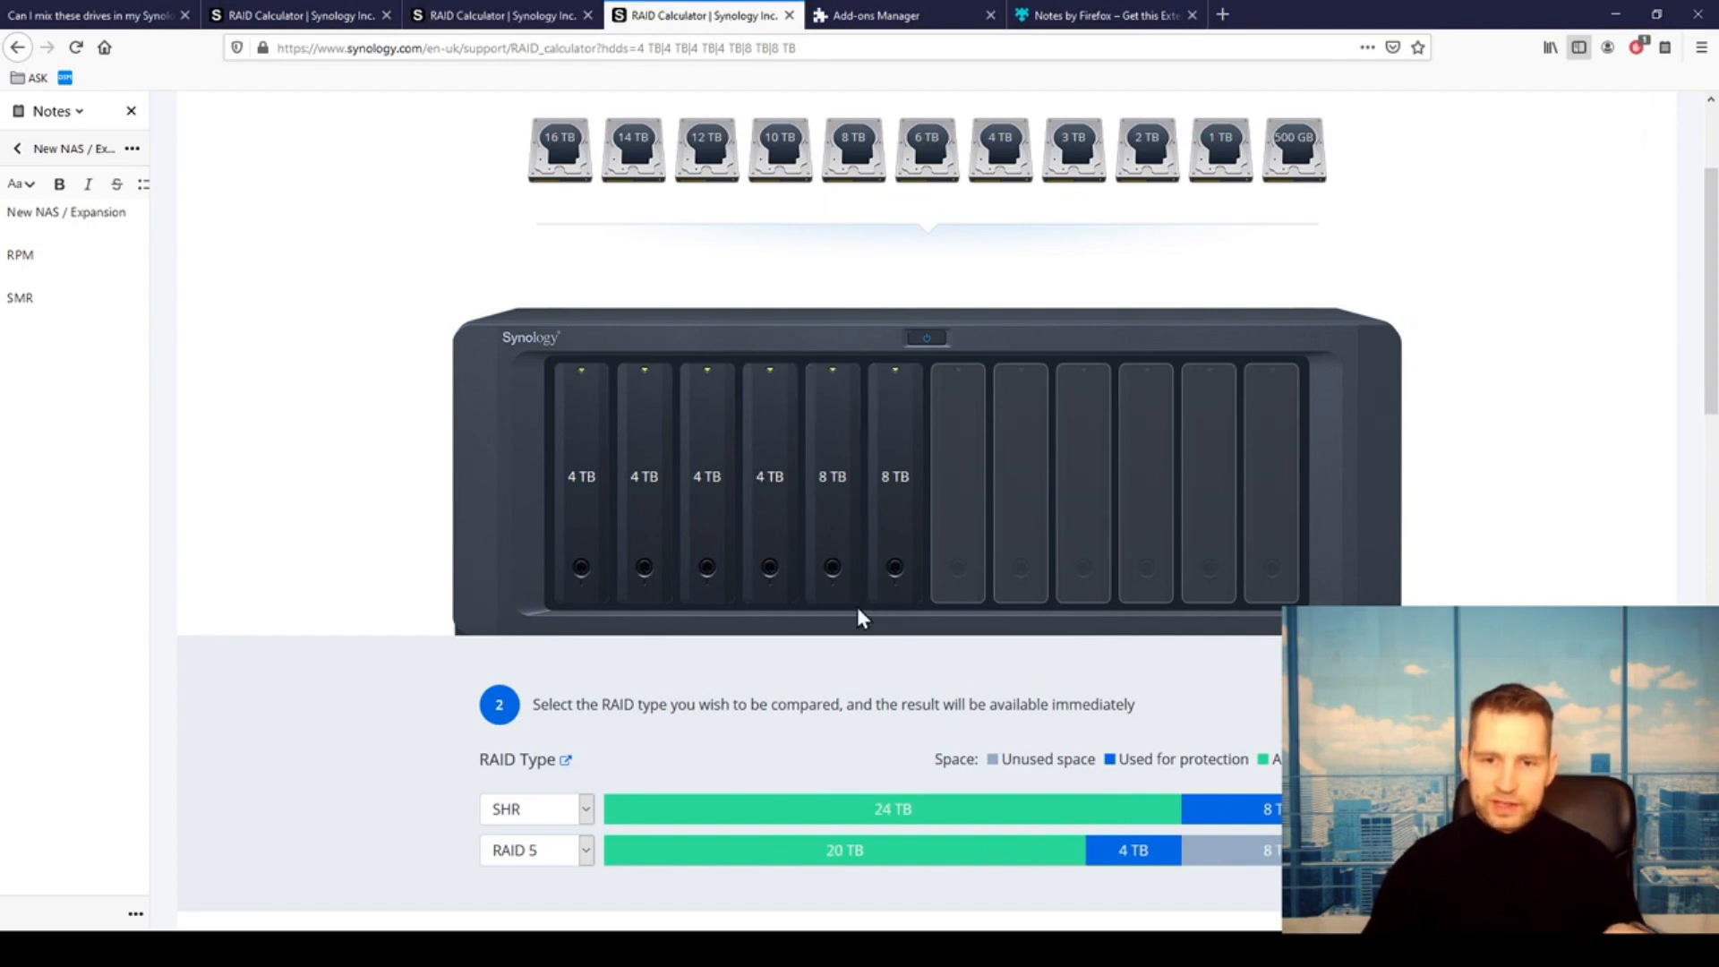
pyautogui.moveTo(1062, 120)
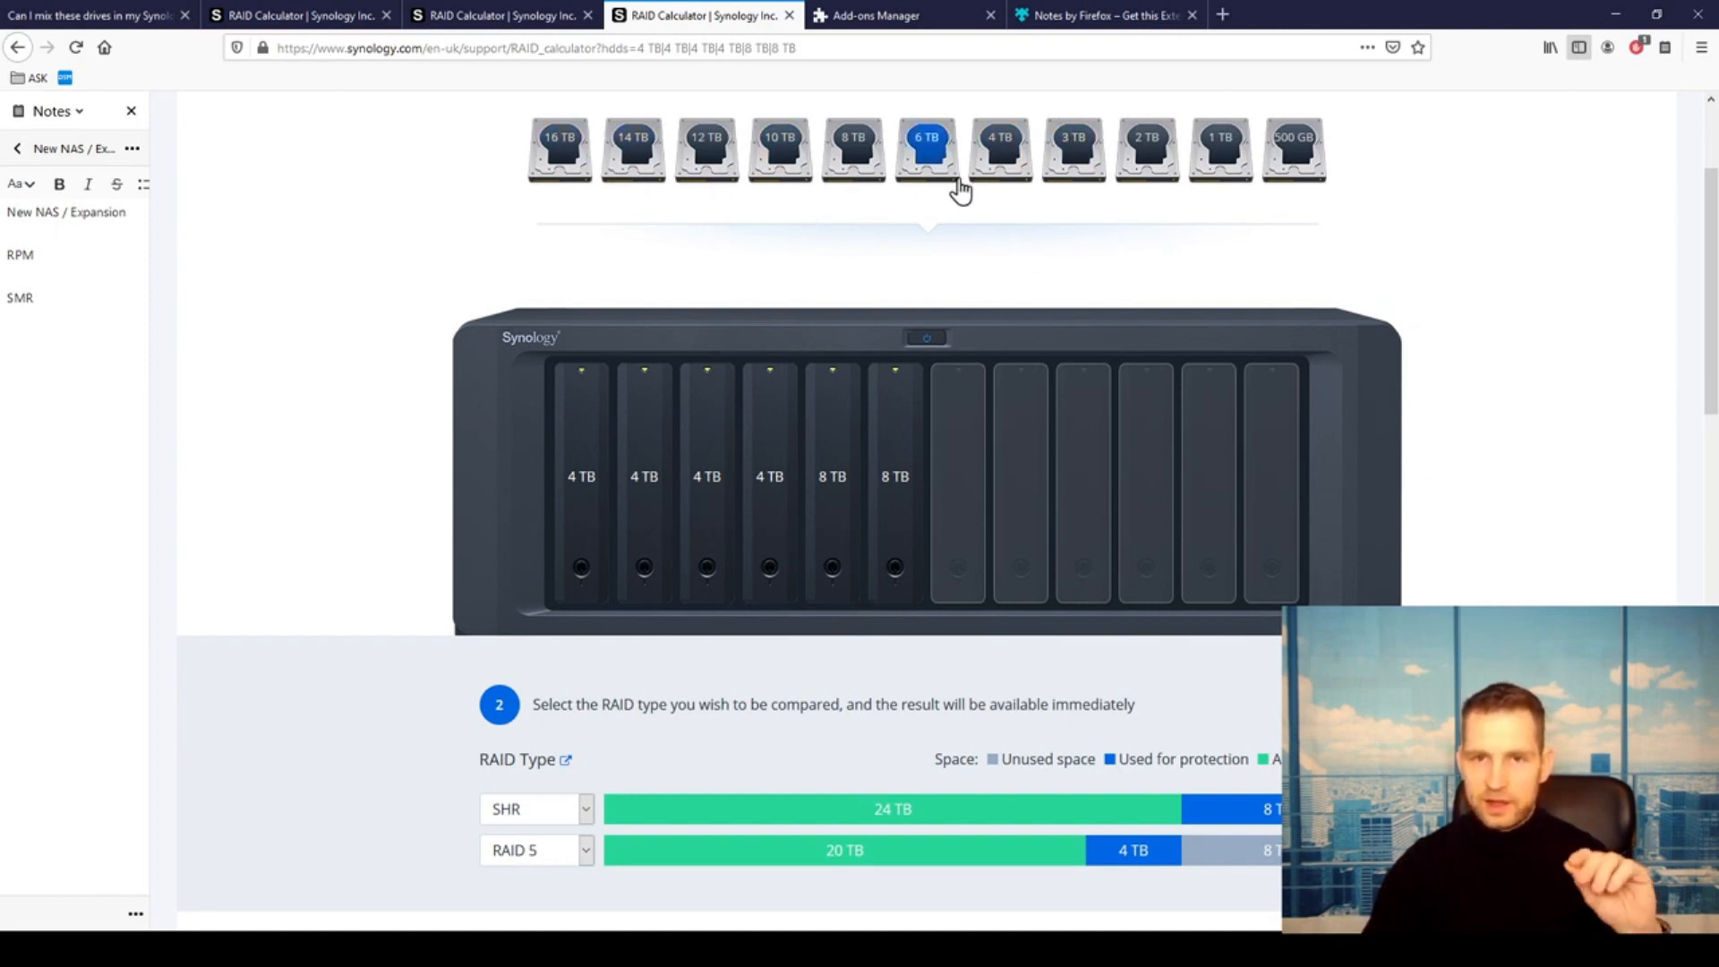
# Add another 8 TB drive for 40 TB SHR, then return to the mixing-drives question.
pyautogui.click(852, 151)
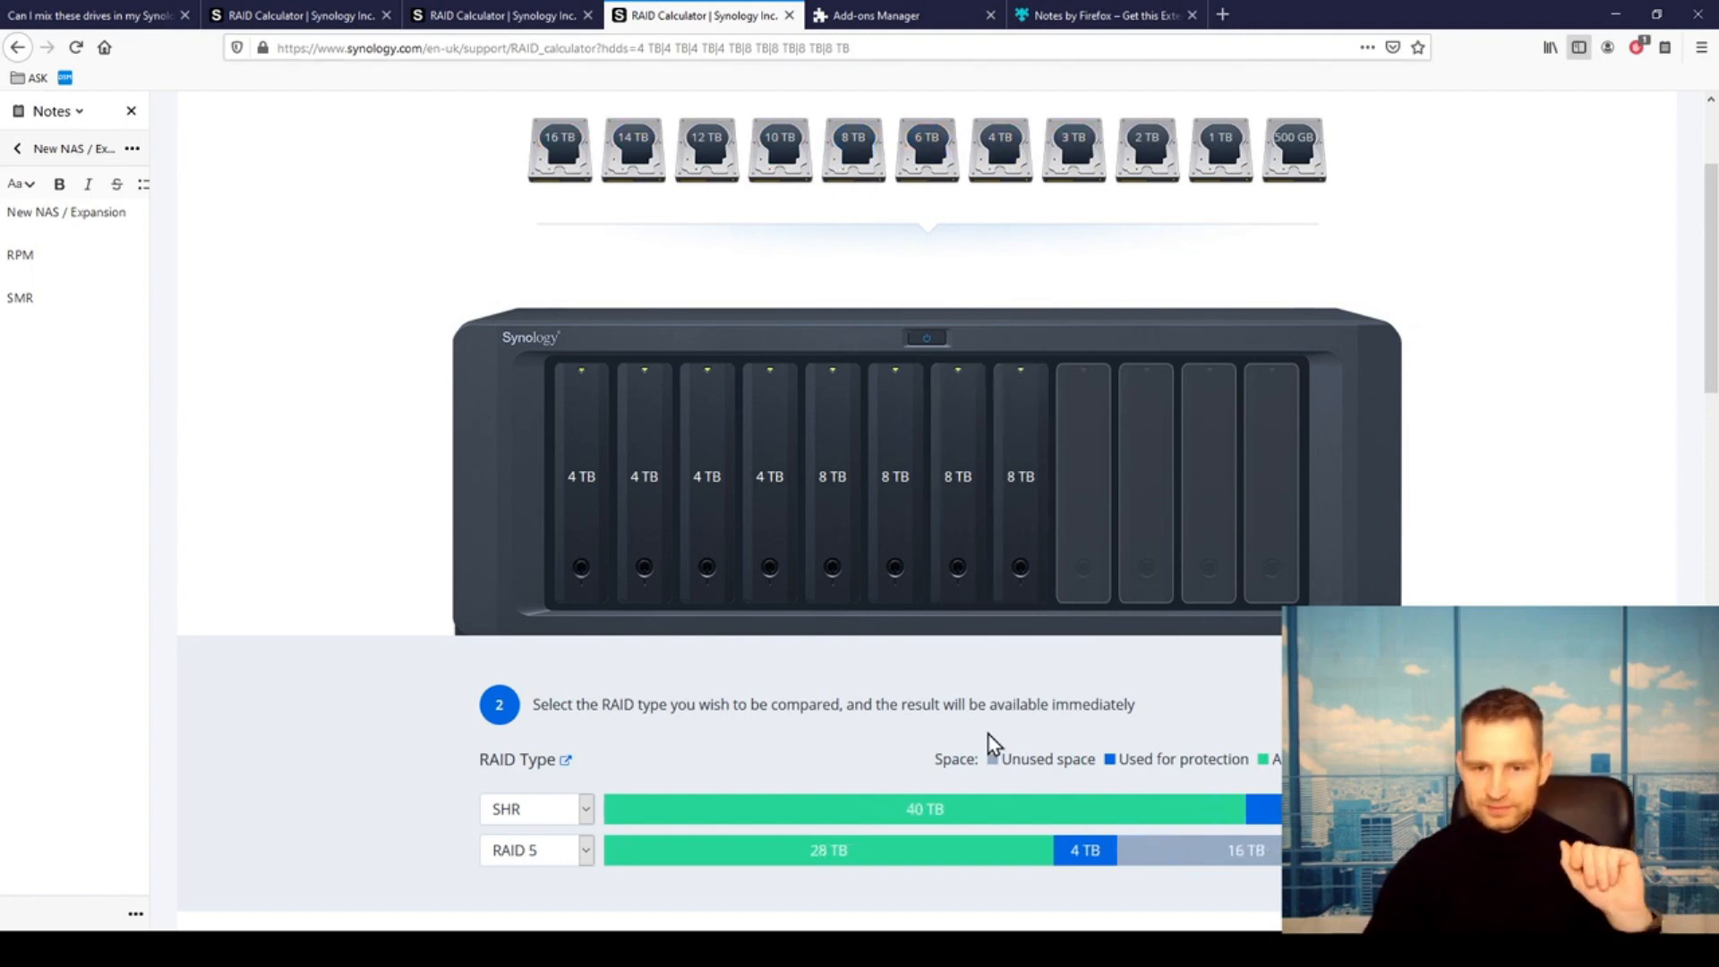
pyautogui.moveTo(912, 803)
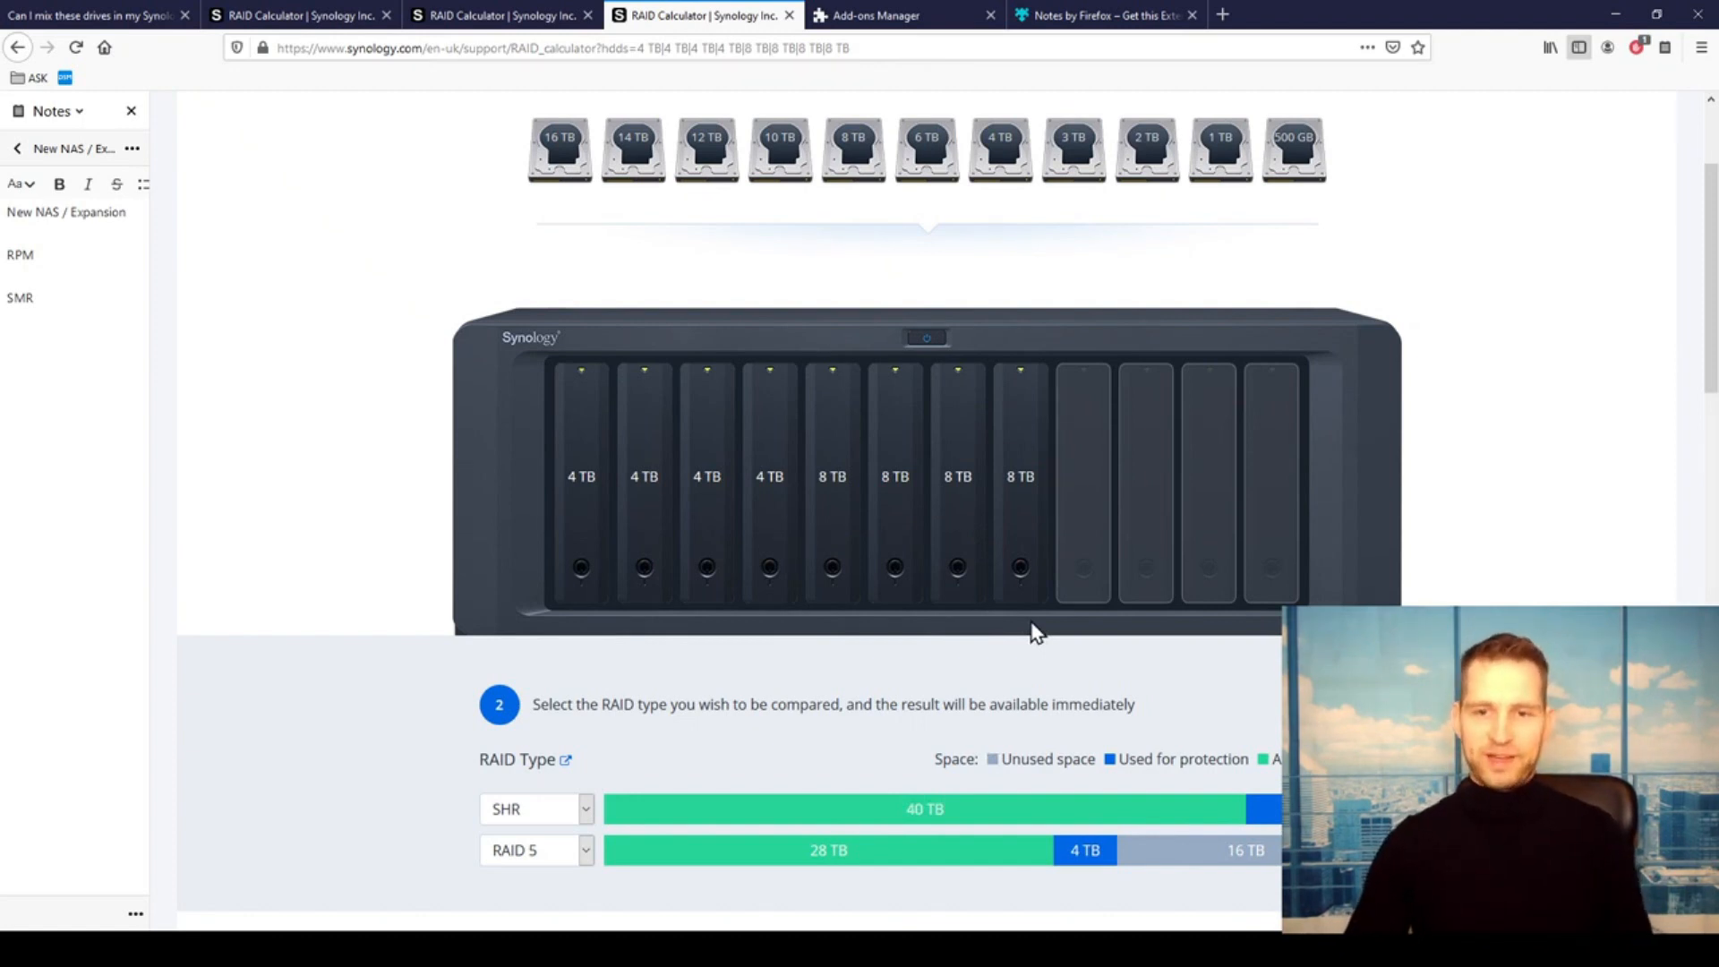
pyautogui.moveTo(940, 299)
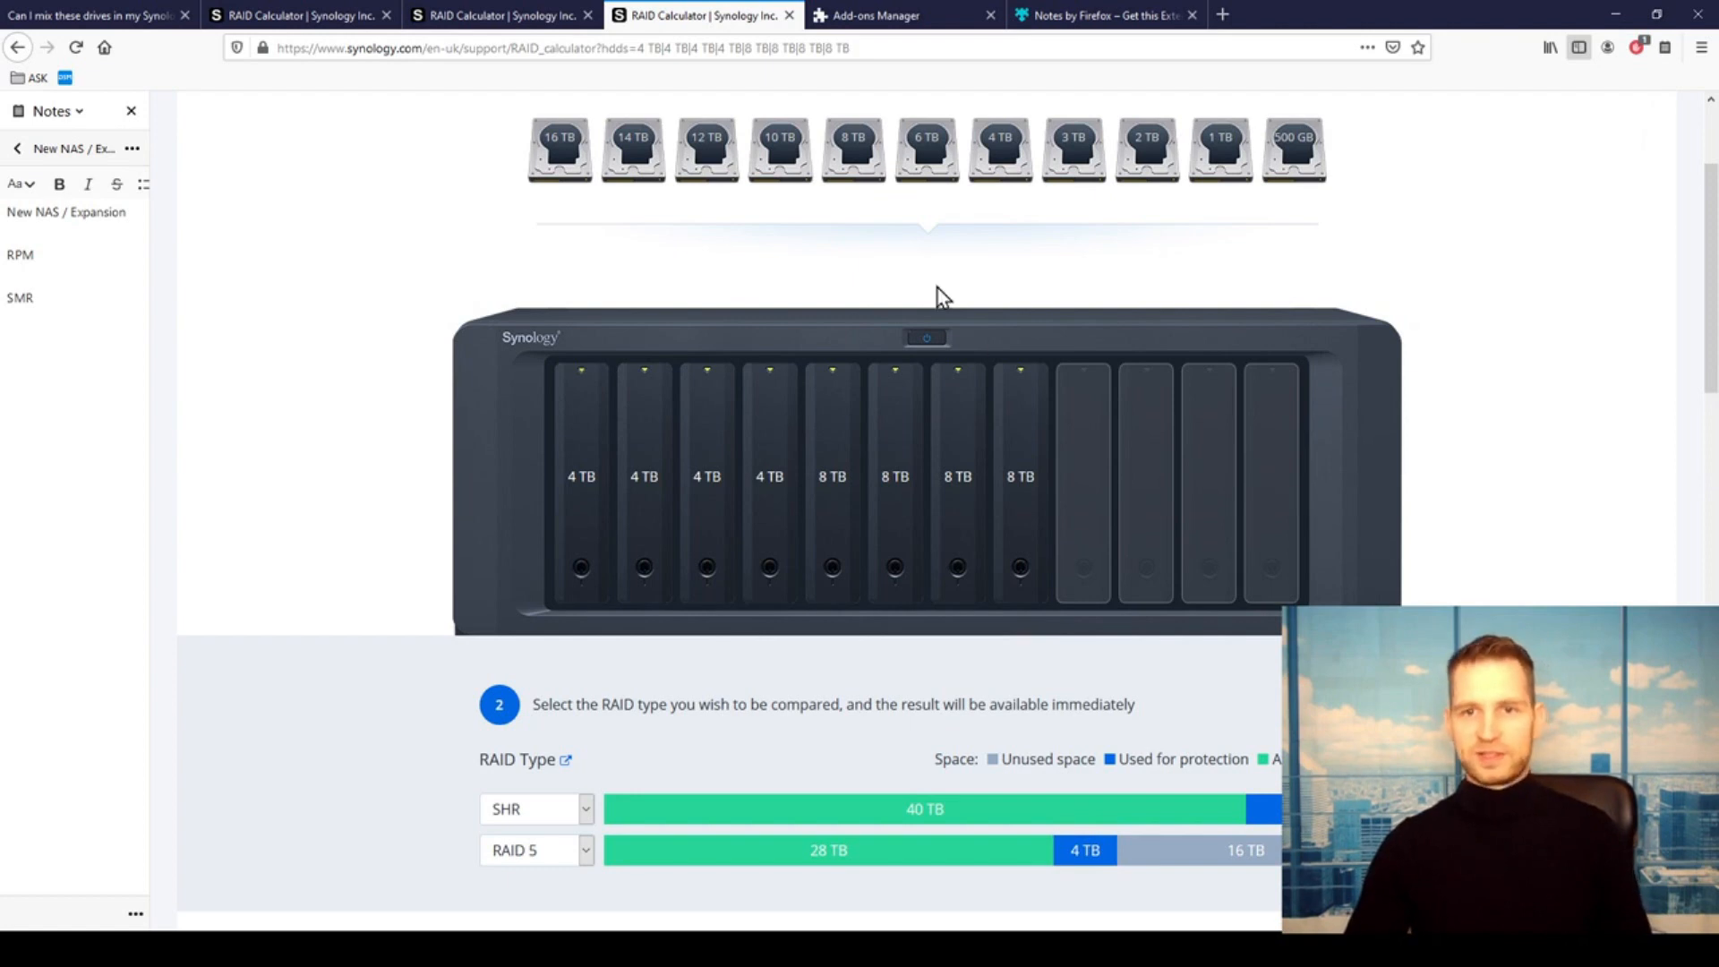
pyautogui.moveTo(952, 283)
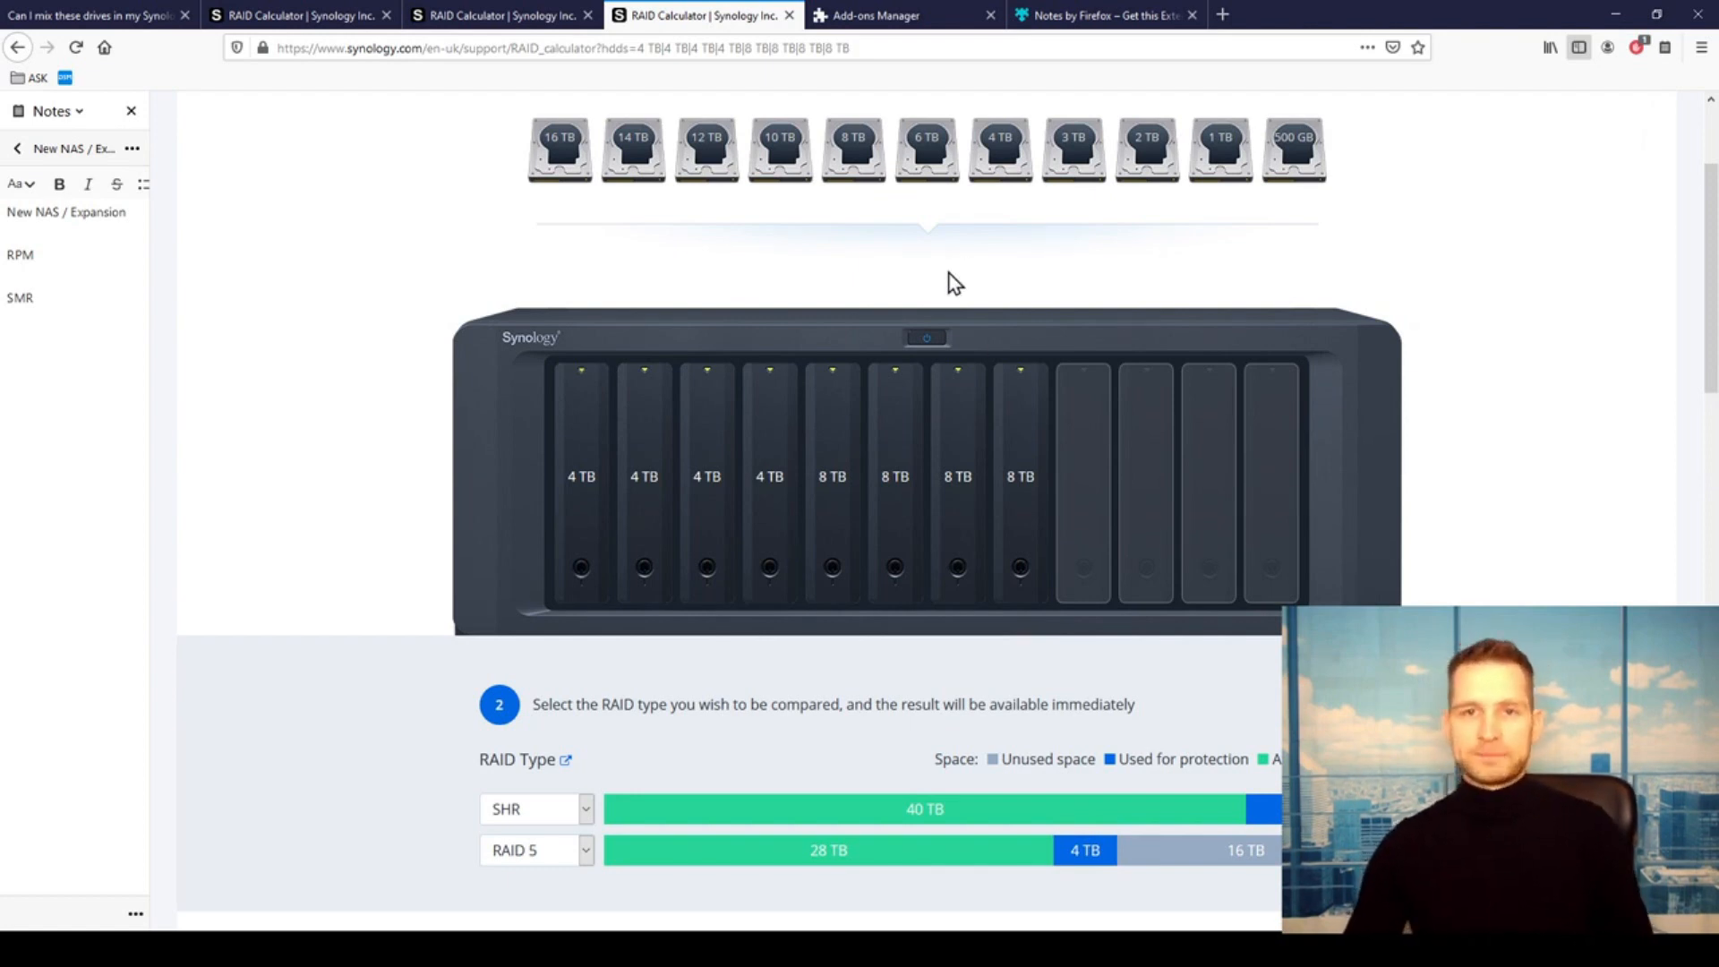
pyautogui.moveTo(476, 360)
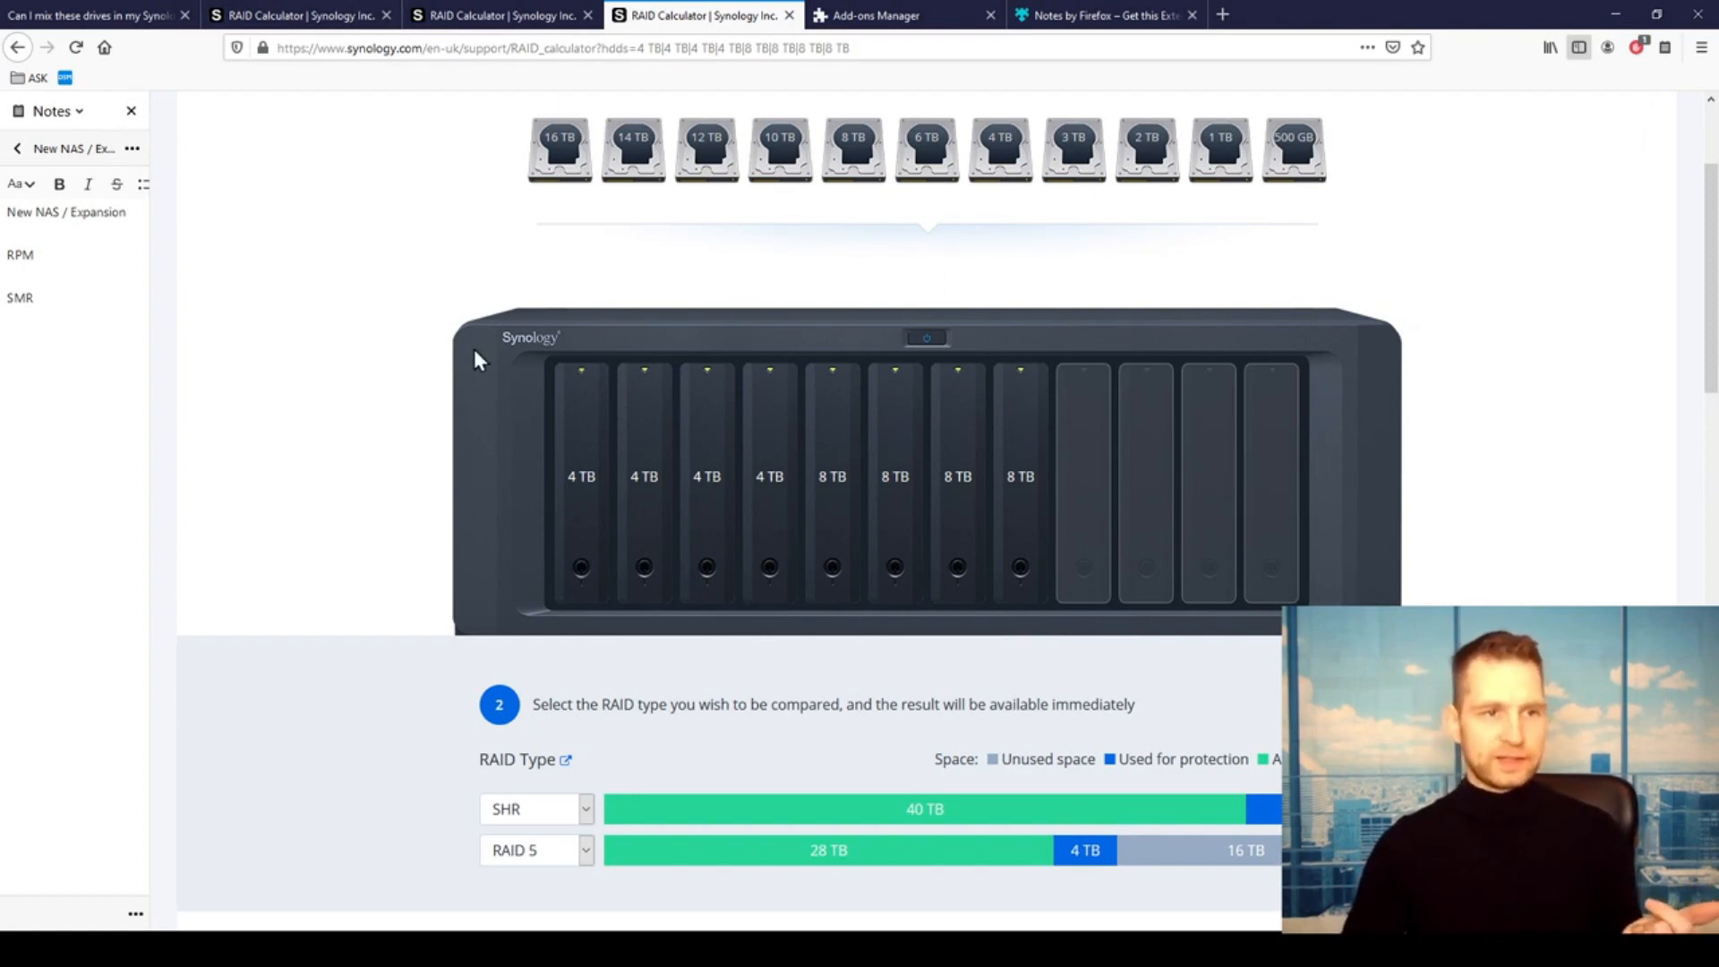
pyautogui.moveTo(134, 296)
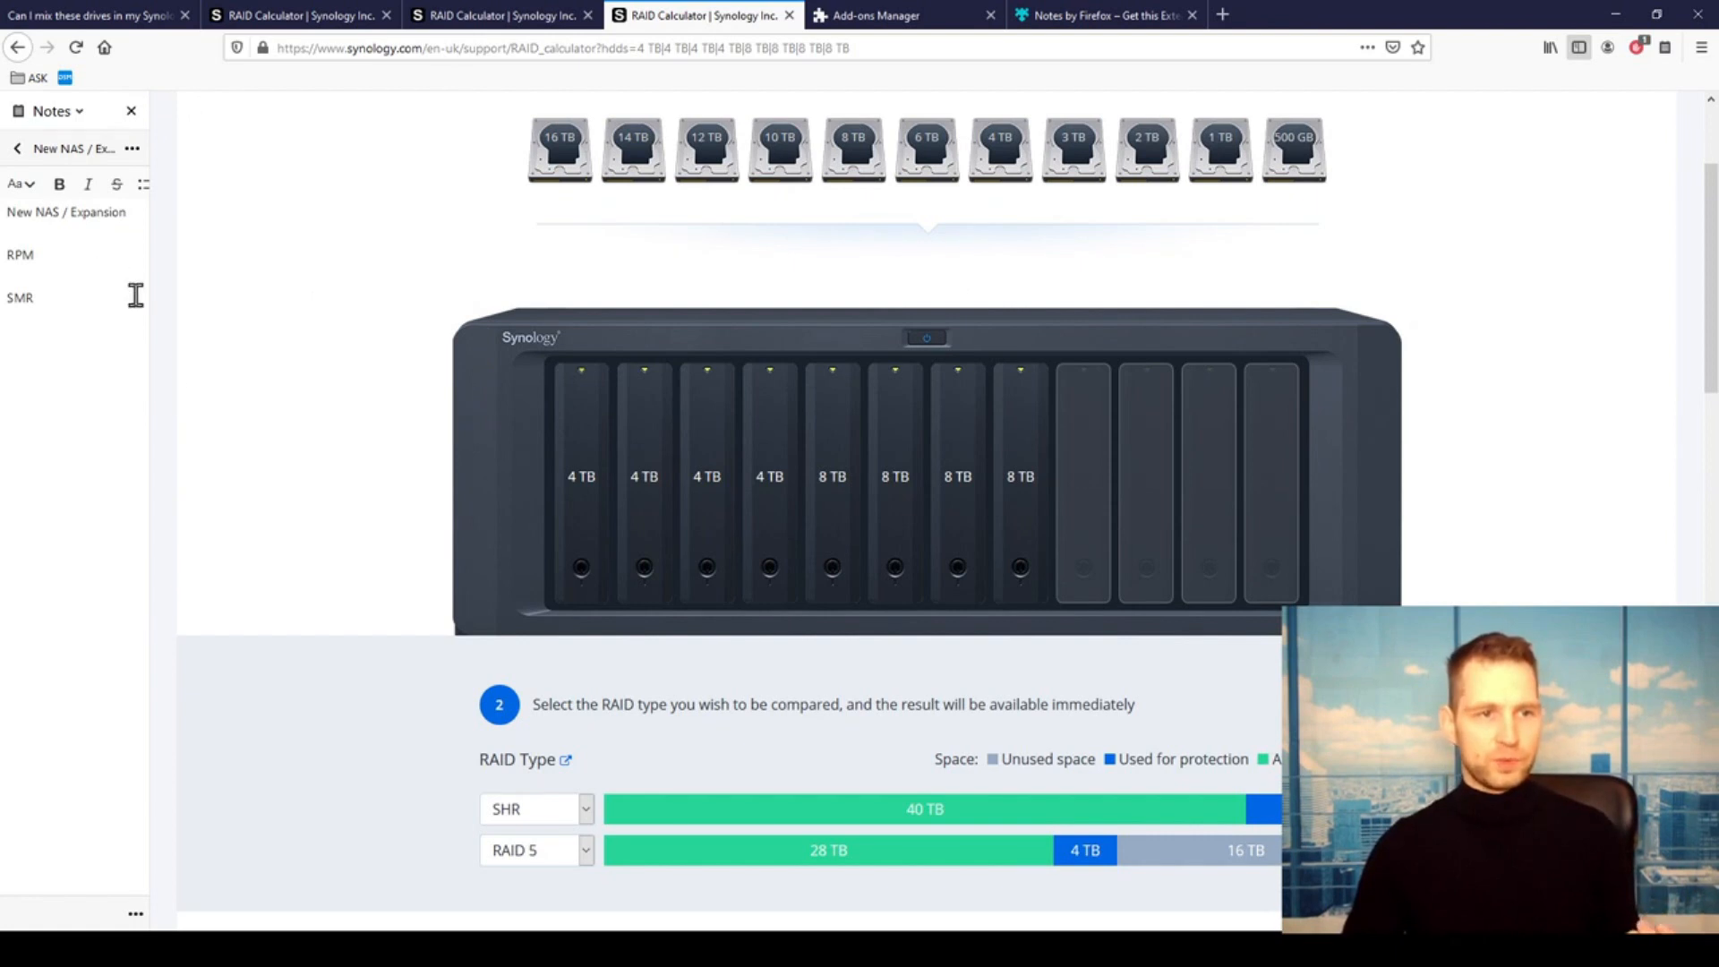
pyautogui.moveTo(241, 398)
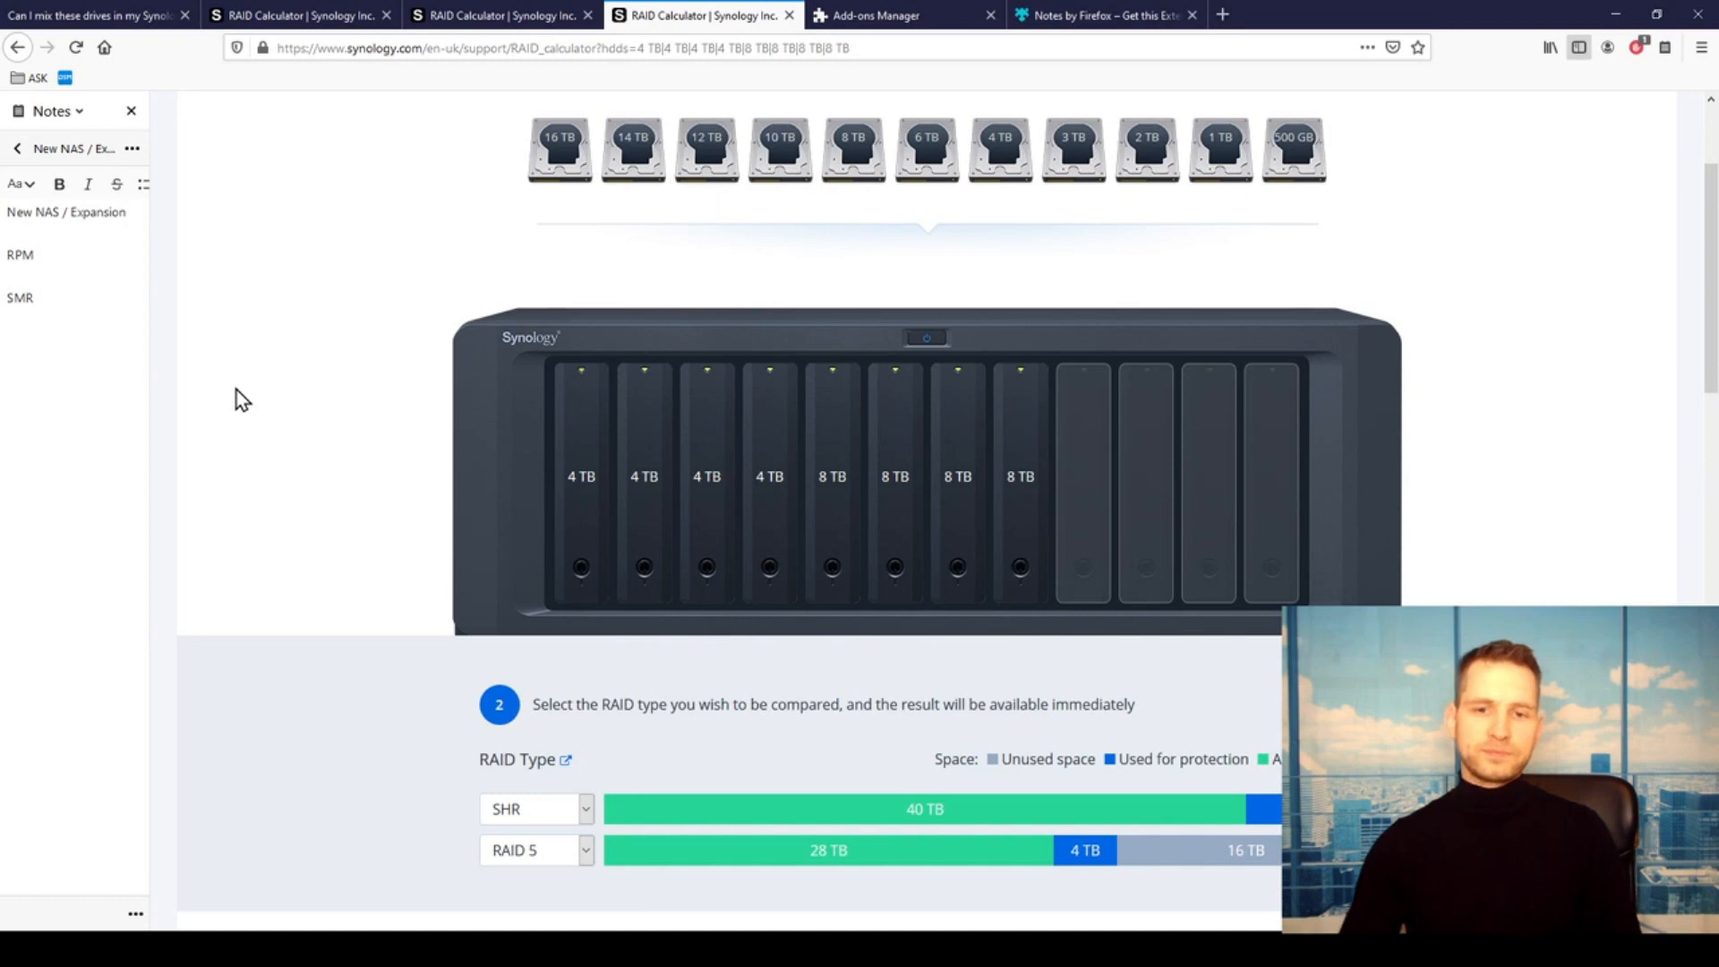
pyautogui.moveTo(516, 371)
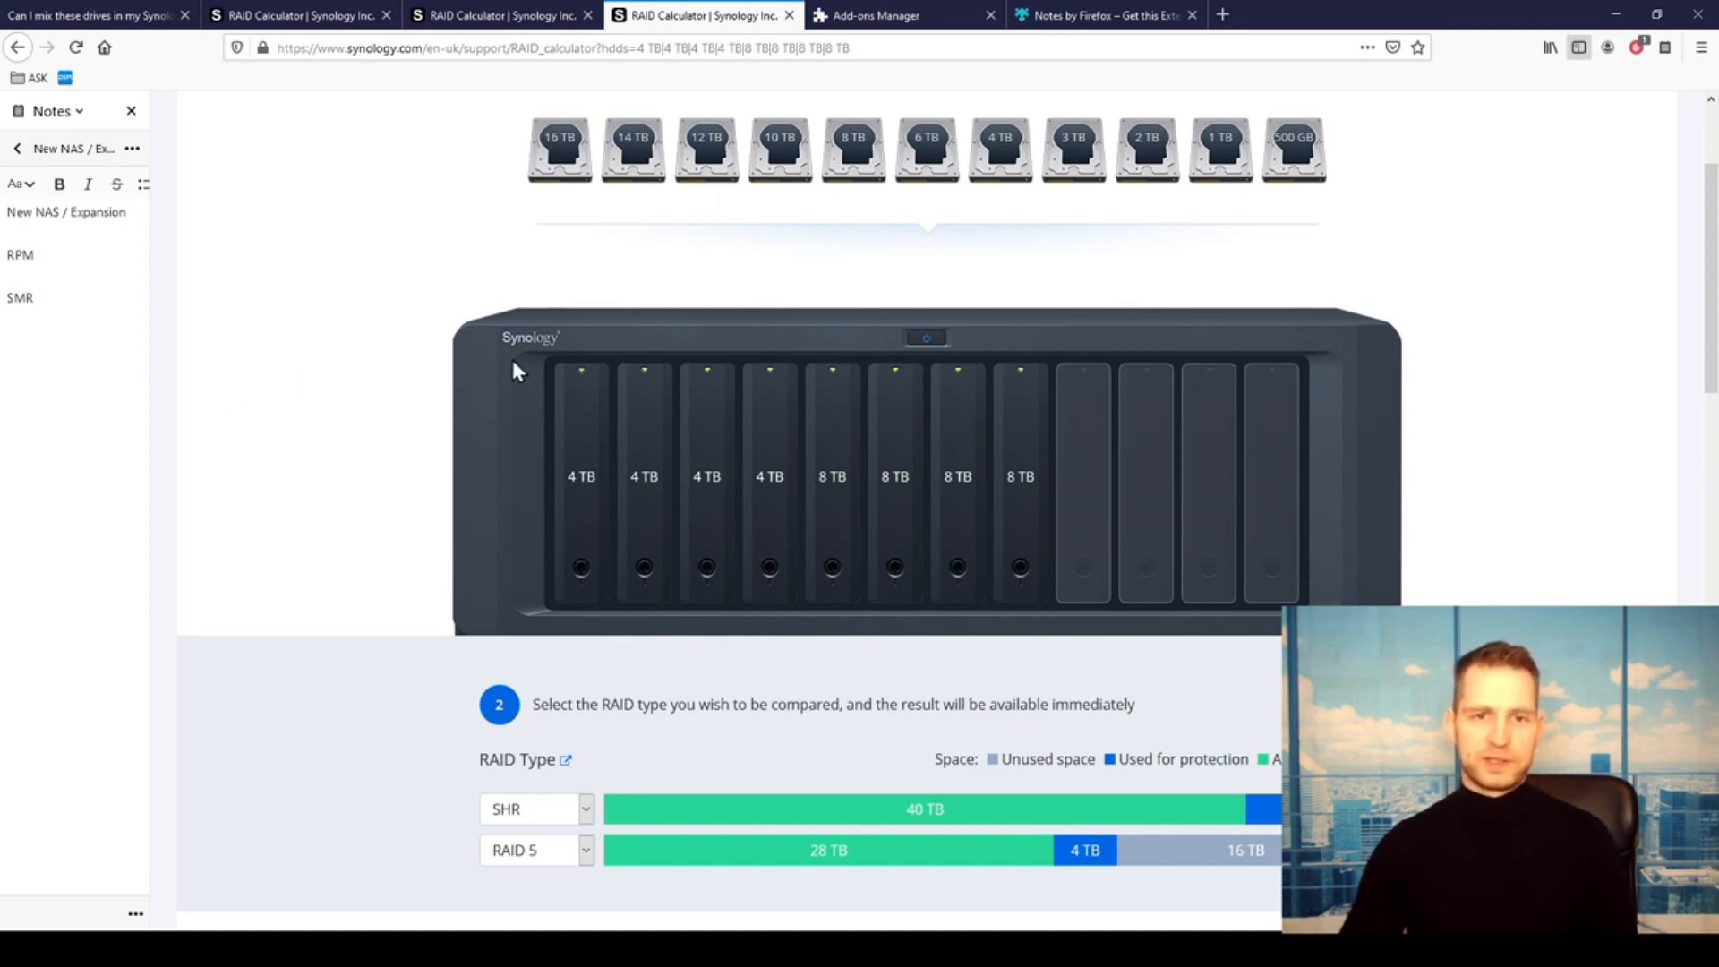
pyautogui.moveTo(842, 268)
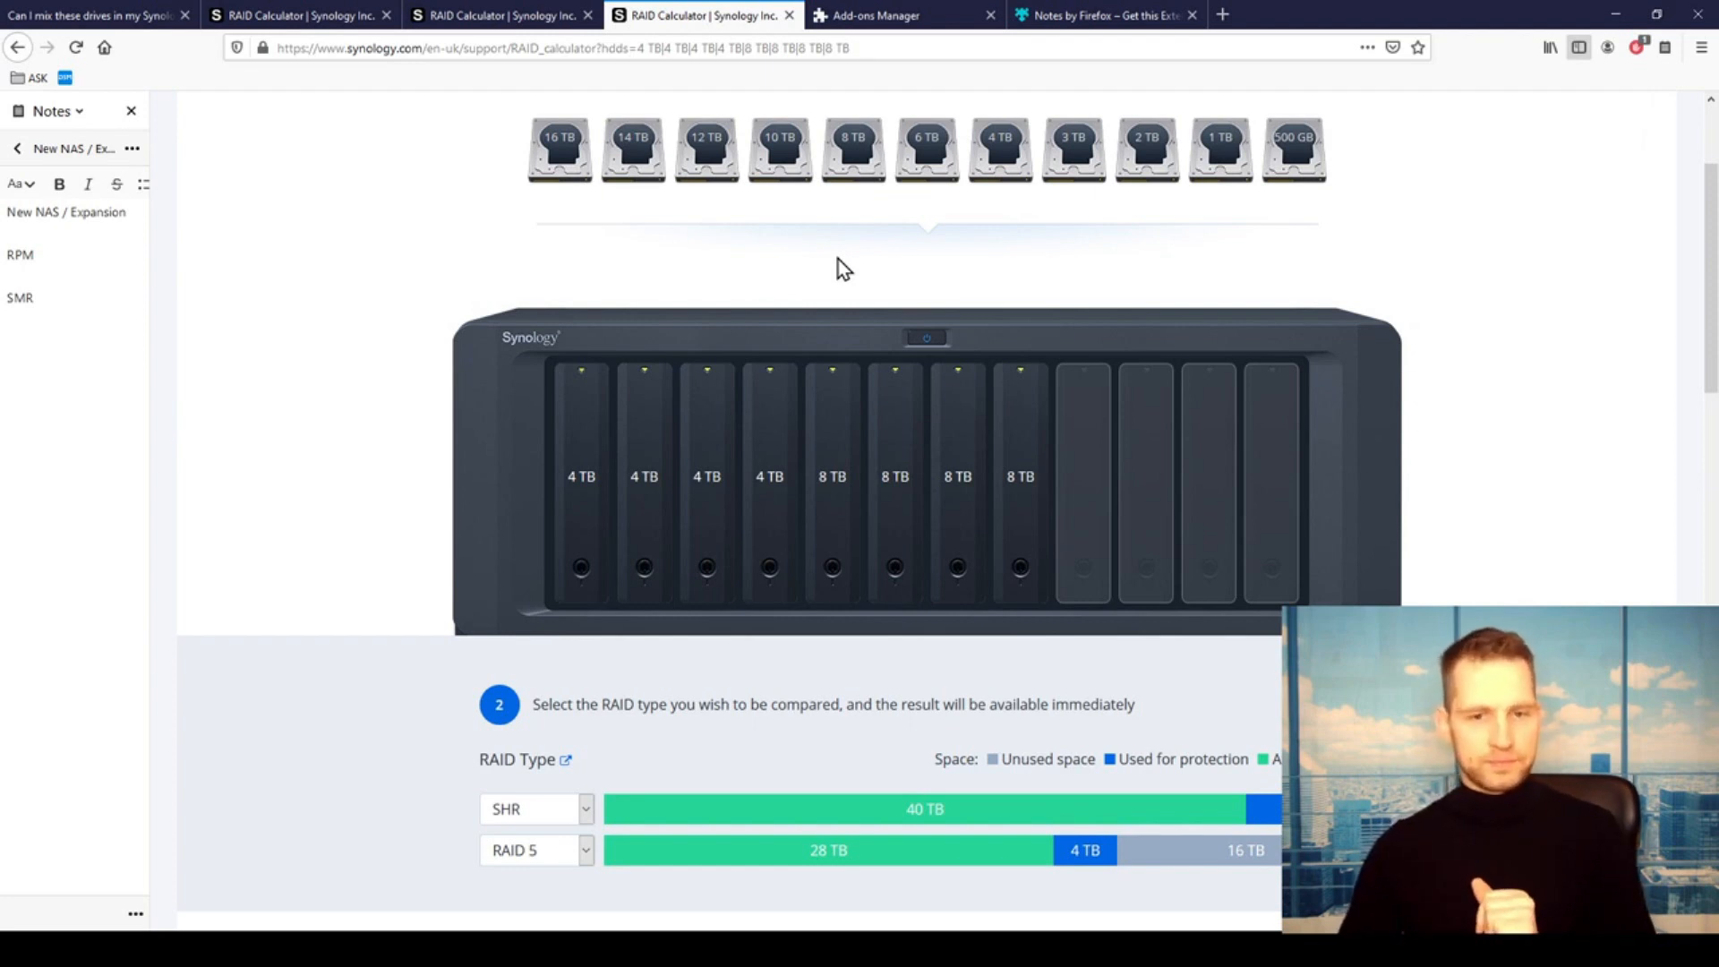
pyautogui.click(93, 14)
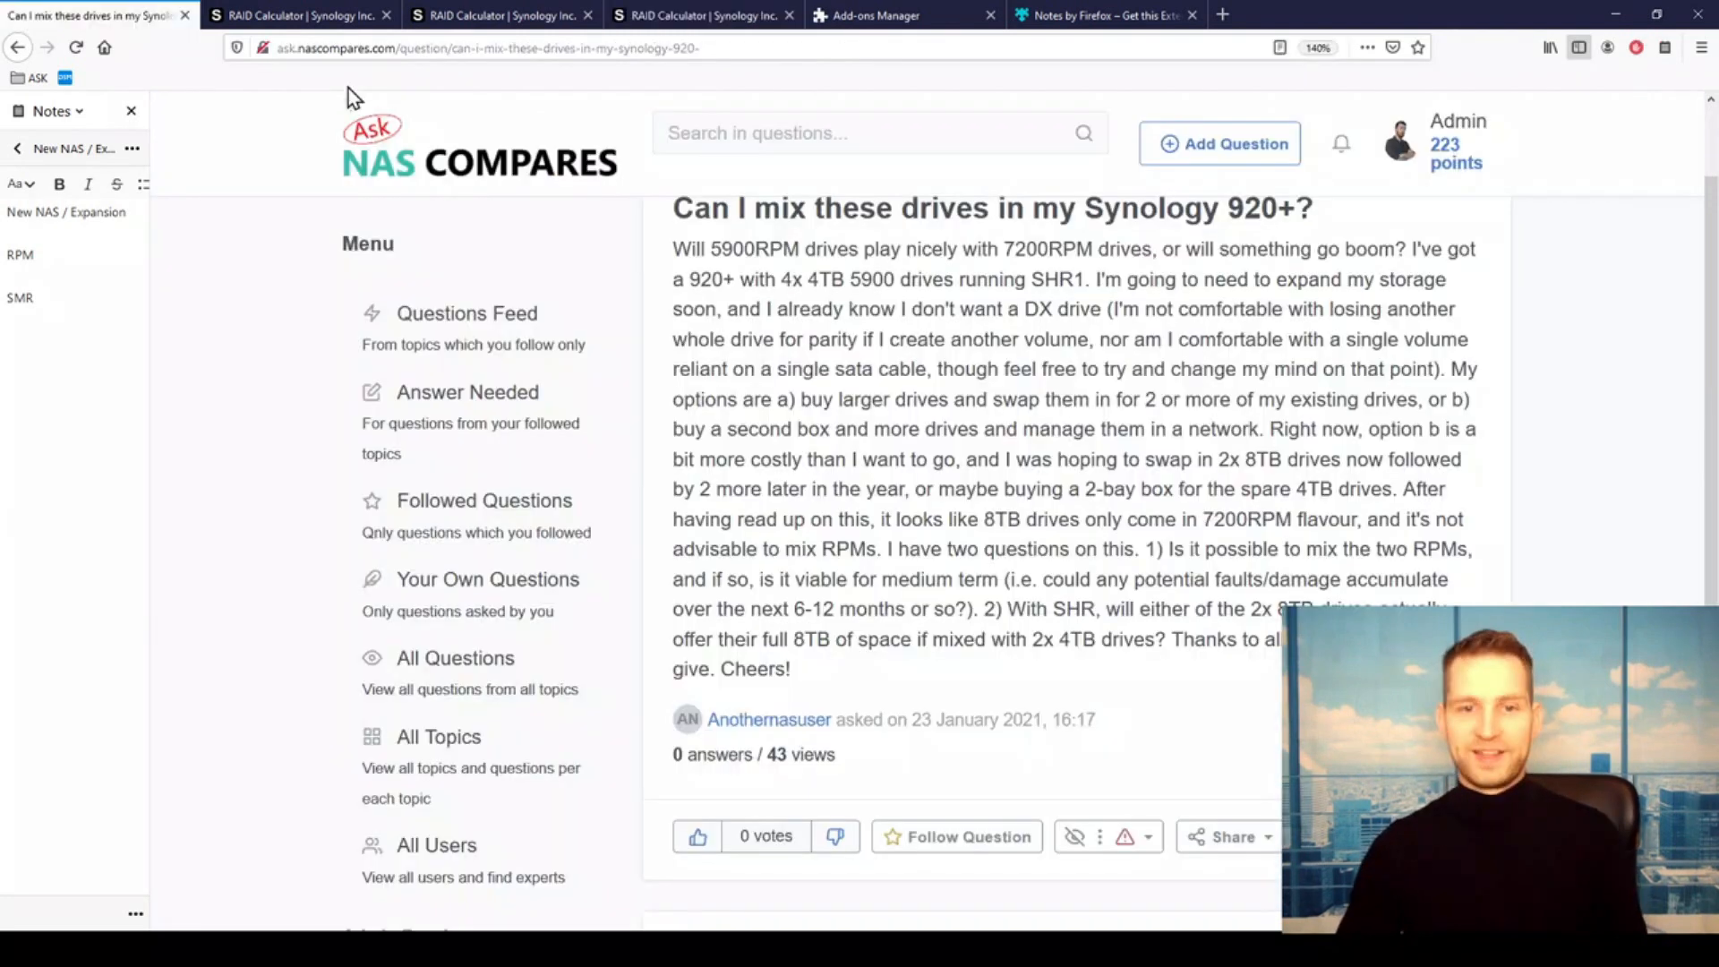